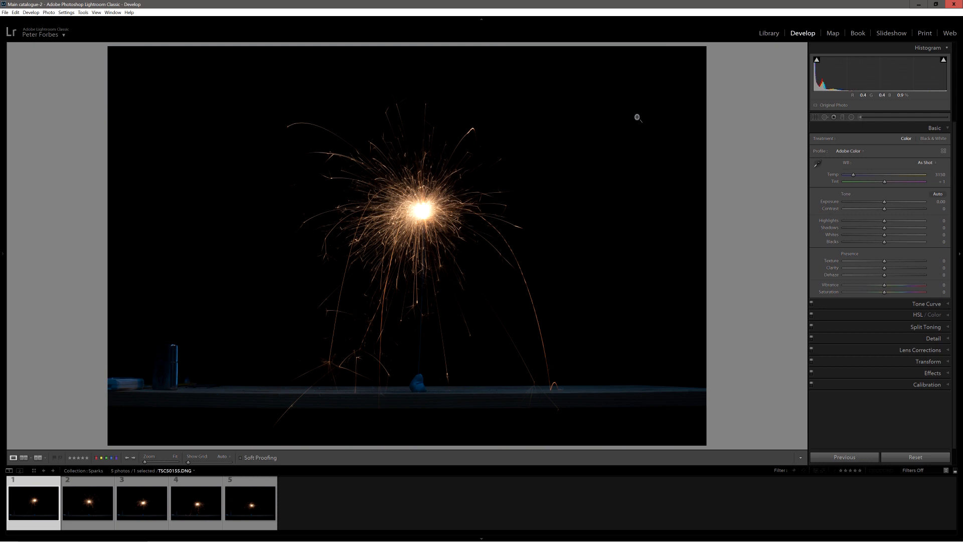
Crop the sparkler photo to a near-square frame around the burst, cutting off the table.
click(87, 501)
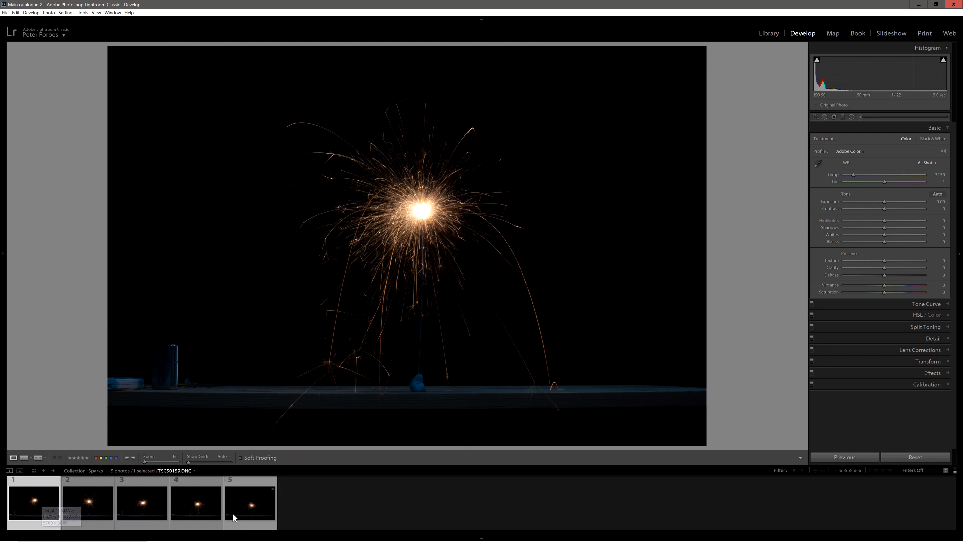
mouse_move(249, 510)
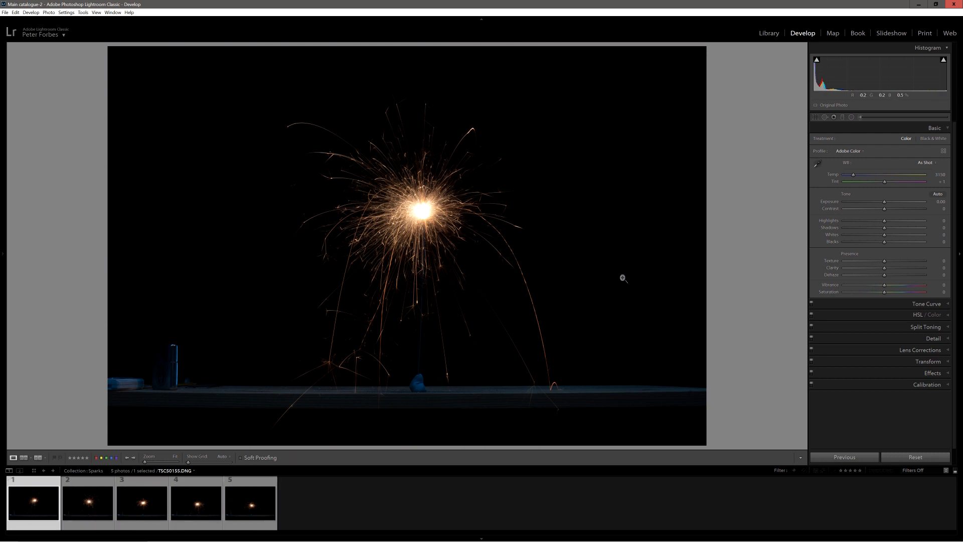
mouse_move(600, 256)
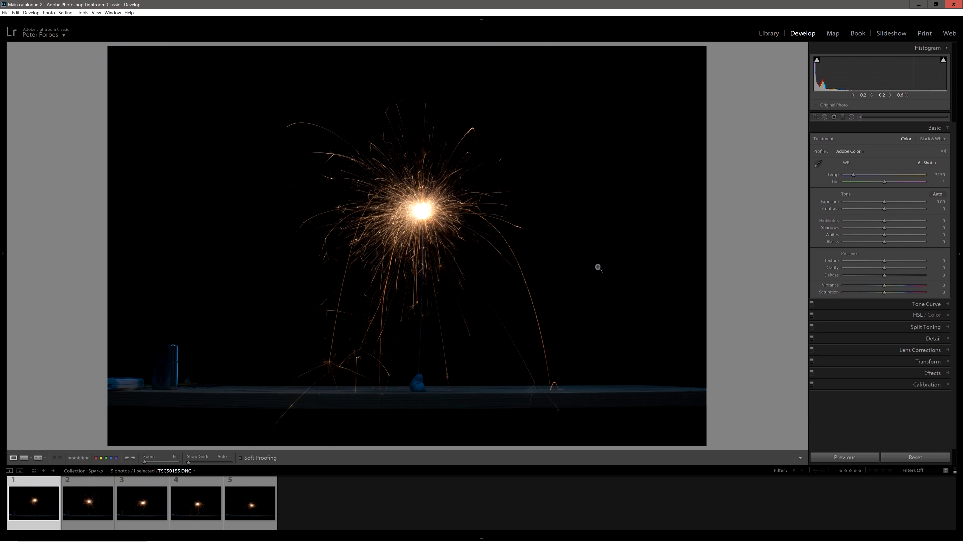
mouse_move(609, 324)
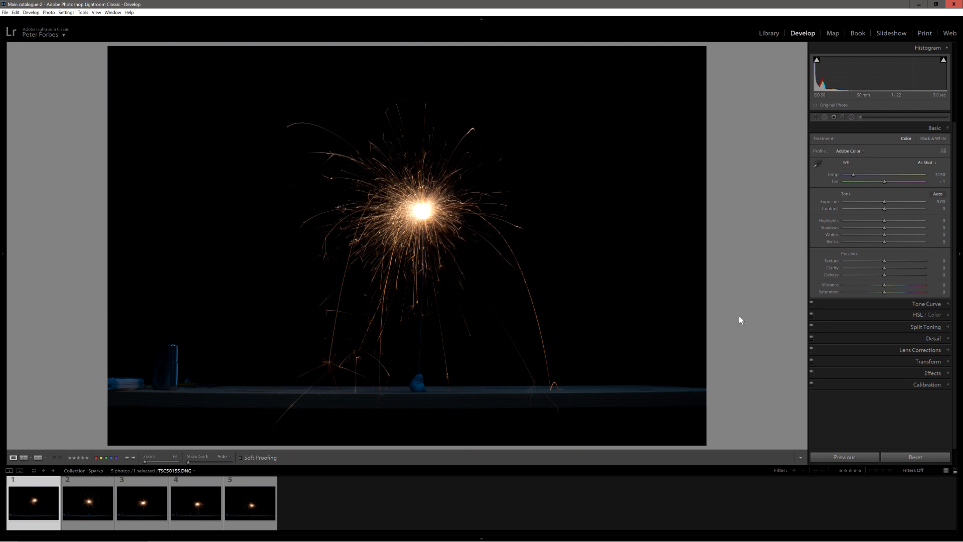
mouse_move(696, 282)
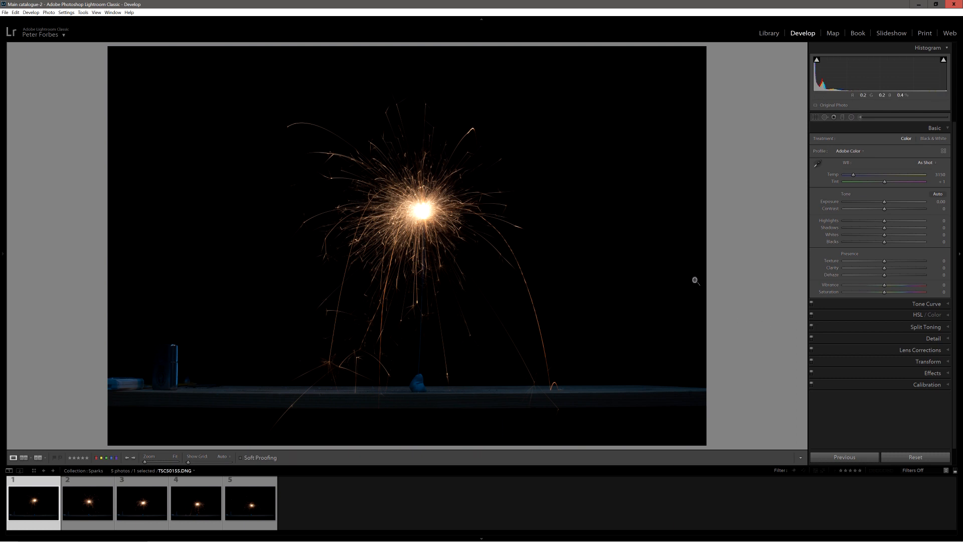
mouse_move(859, 192)
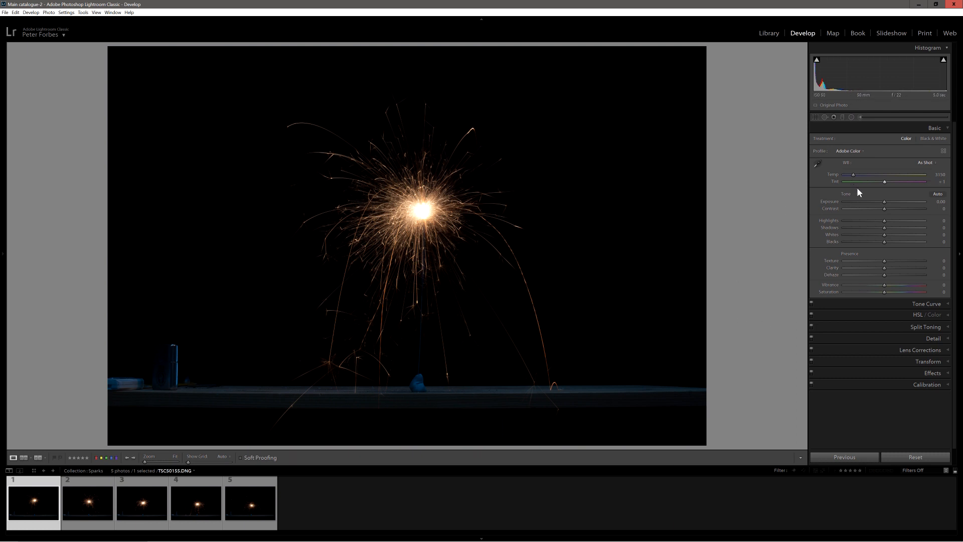
mouse_move(833, 135)
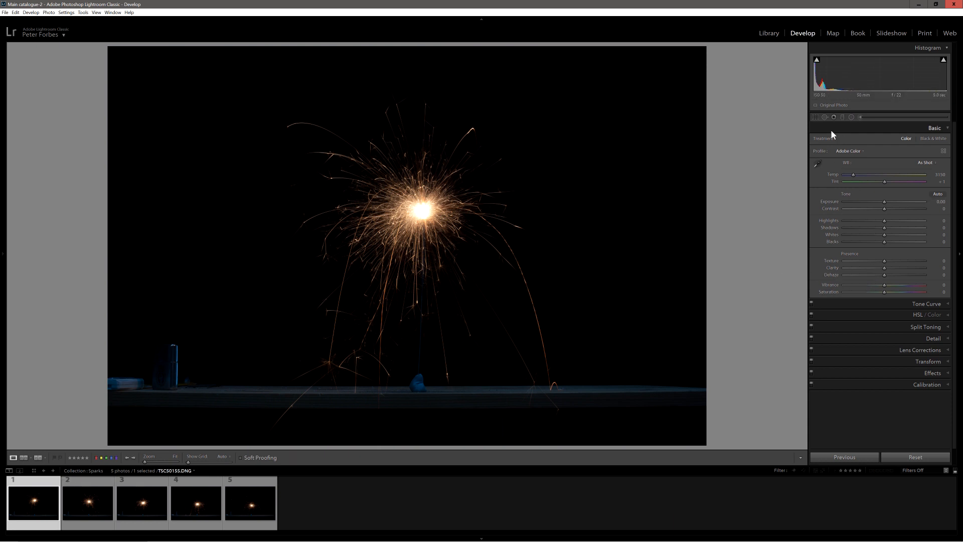
click(815, 118)
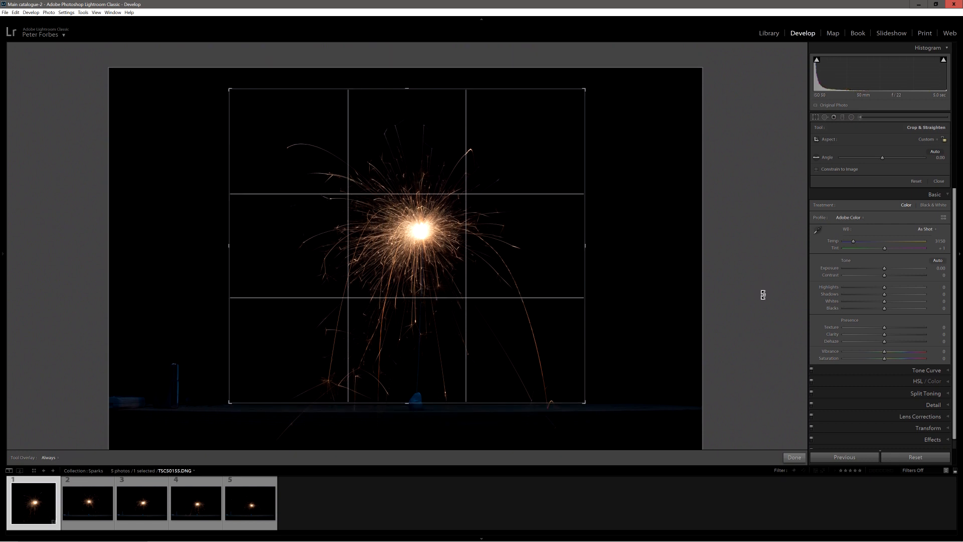
click(793, 457)
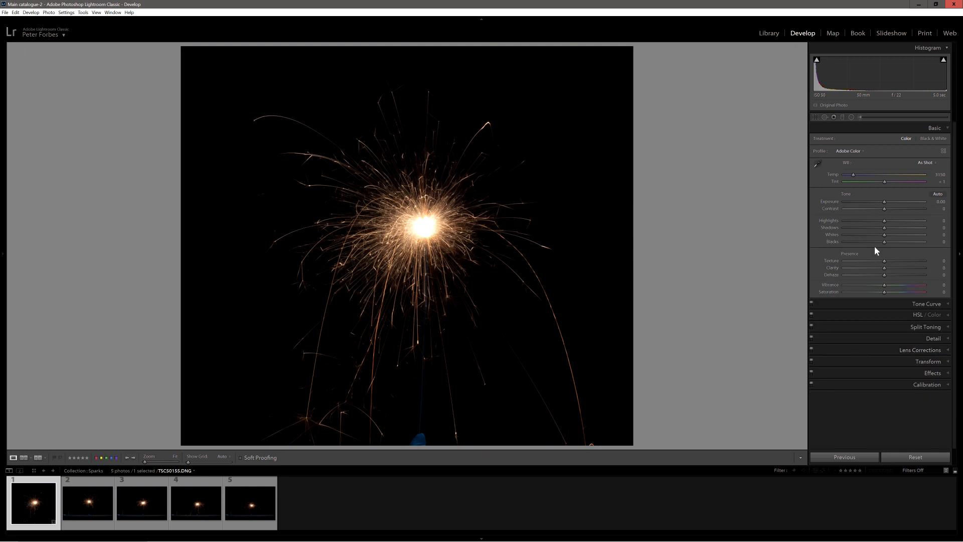
mouse_move(883, 269)
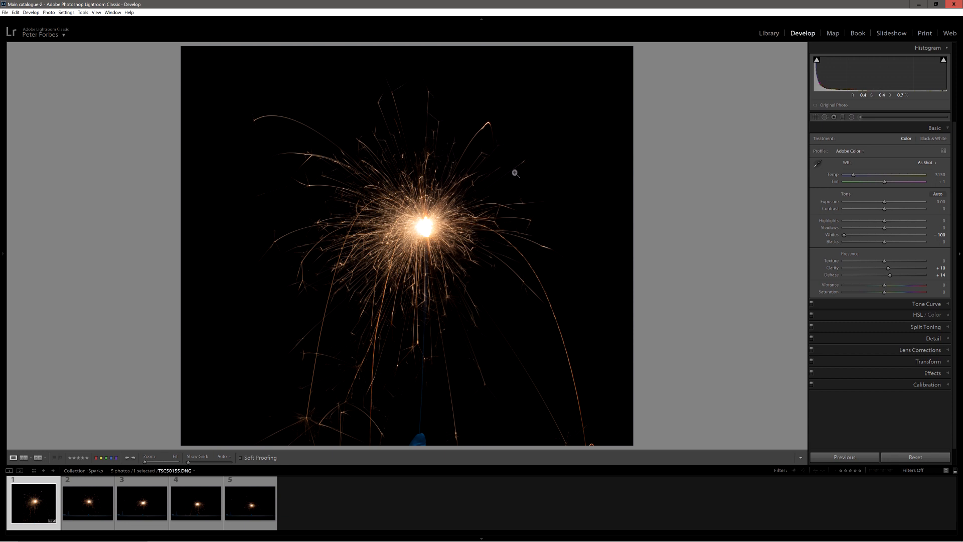
mouse_move(482, 233)
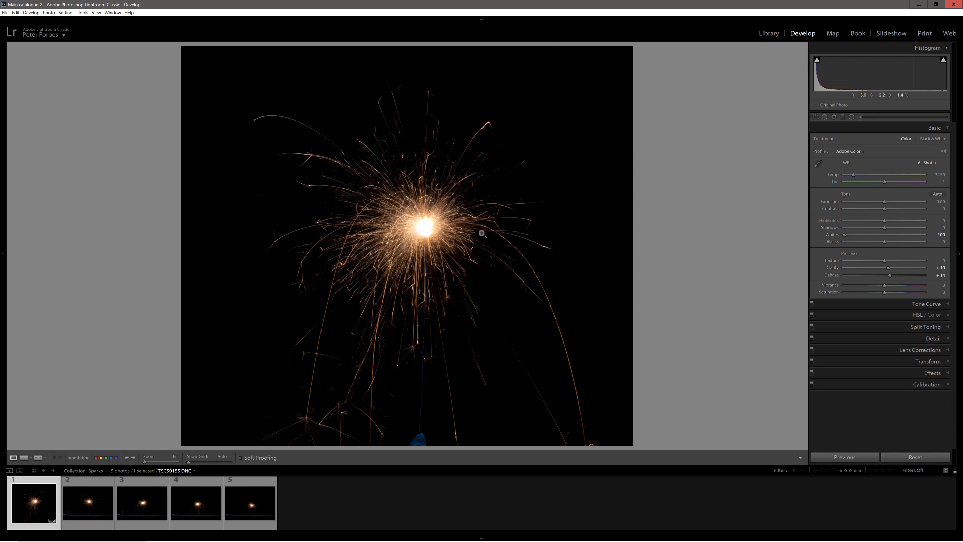
mouse_move(578, 302)
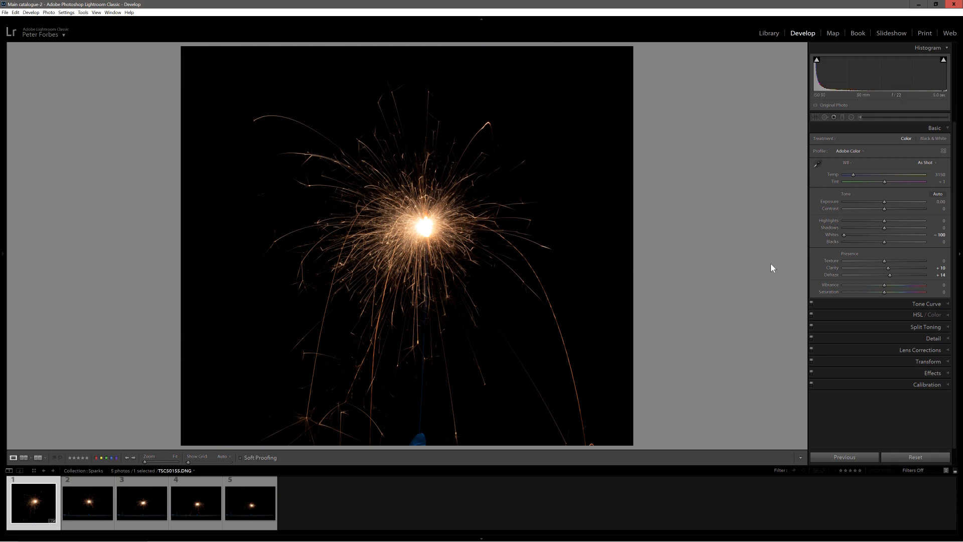
mouse_move(885, 244)
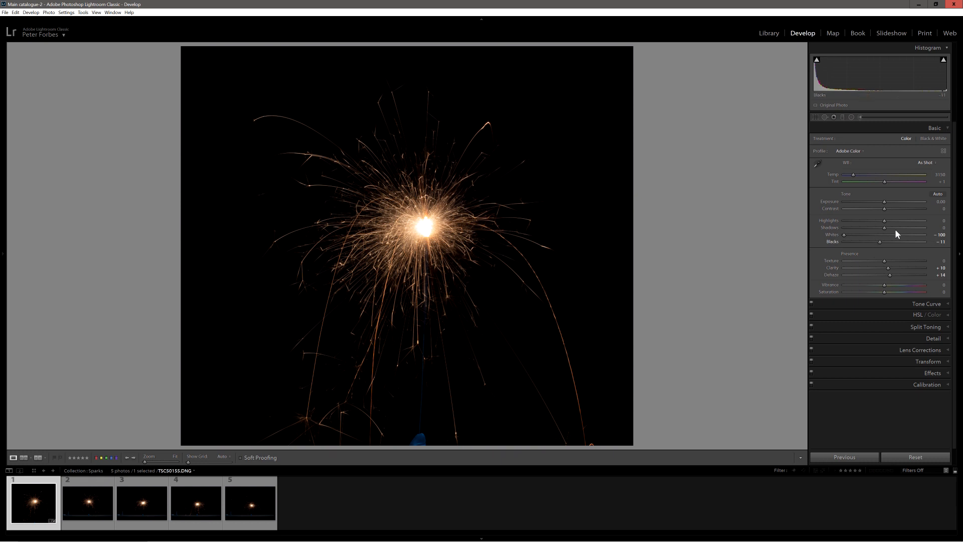
mouse_move(885, 223)
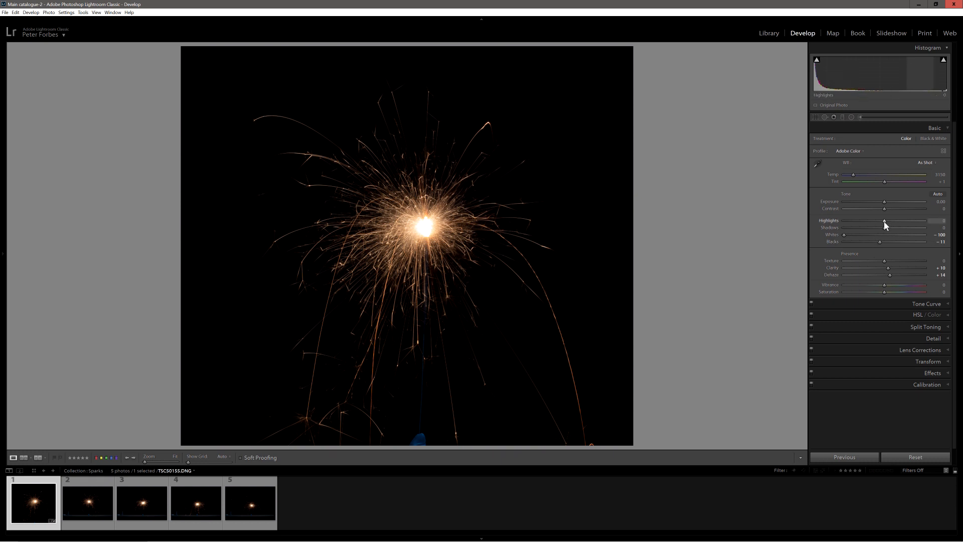
Set Whites -100, Blacks -11, Highlights -5, Clarity +10 and Dehaze +14.
key(alt)
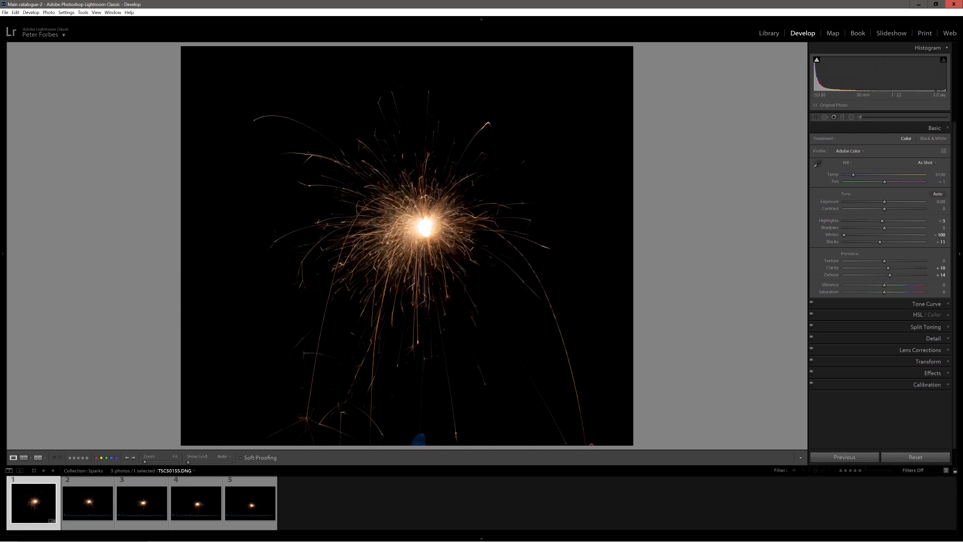
mouse_move(432, 222)
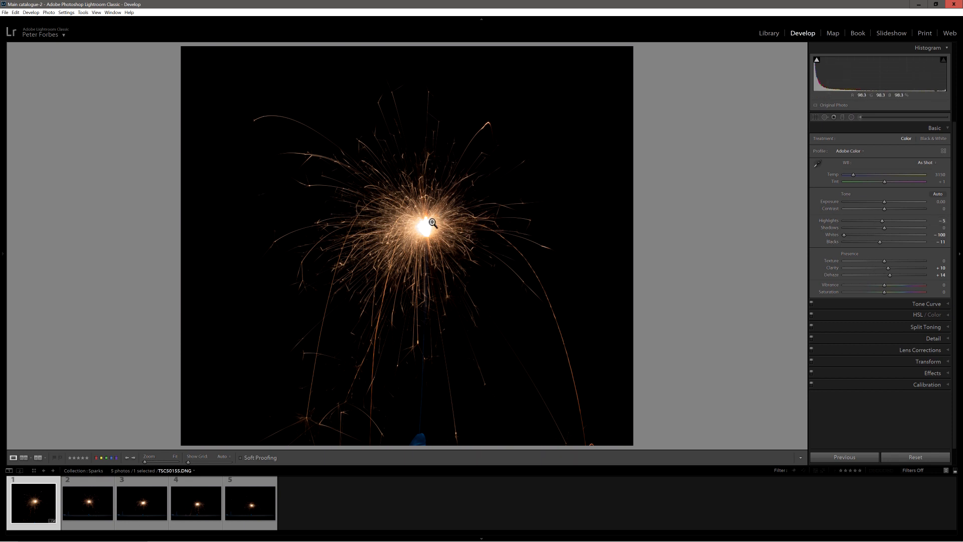
mouse_move(571, 242)
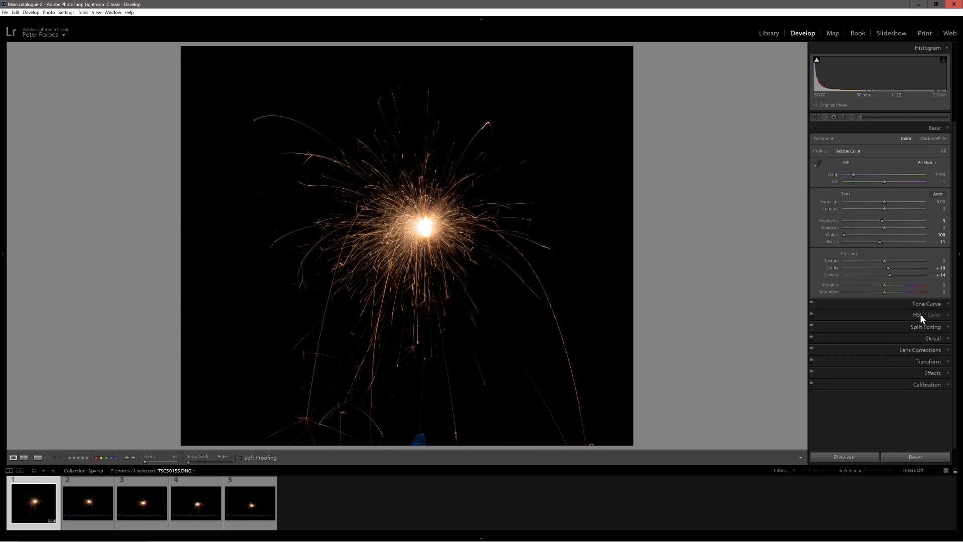
Raise Orange and Yellow luminance (+56, +81) and saturation (+35, +37) in HSL/Color.
click(933, 314)
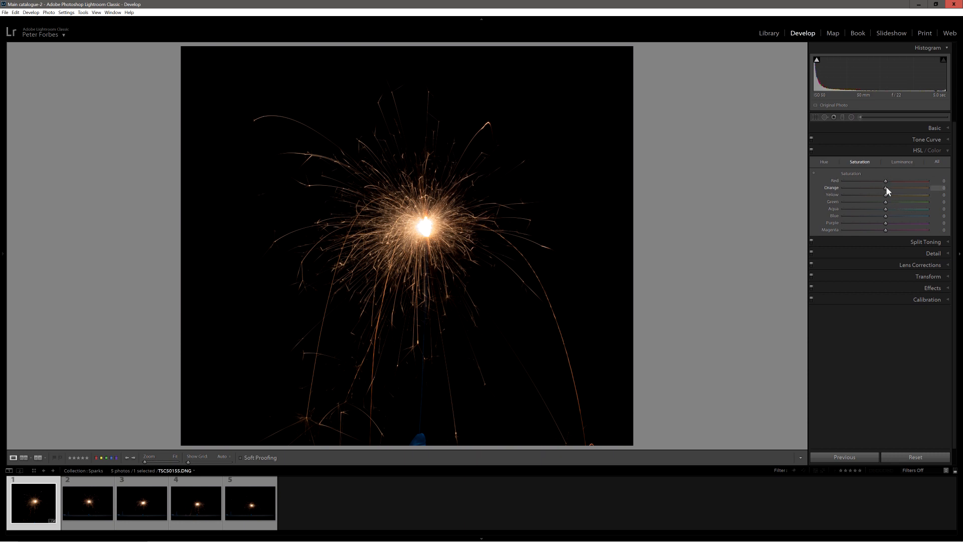
click(903, 162)
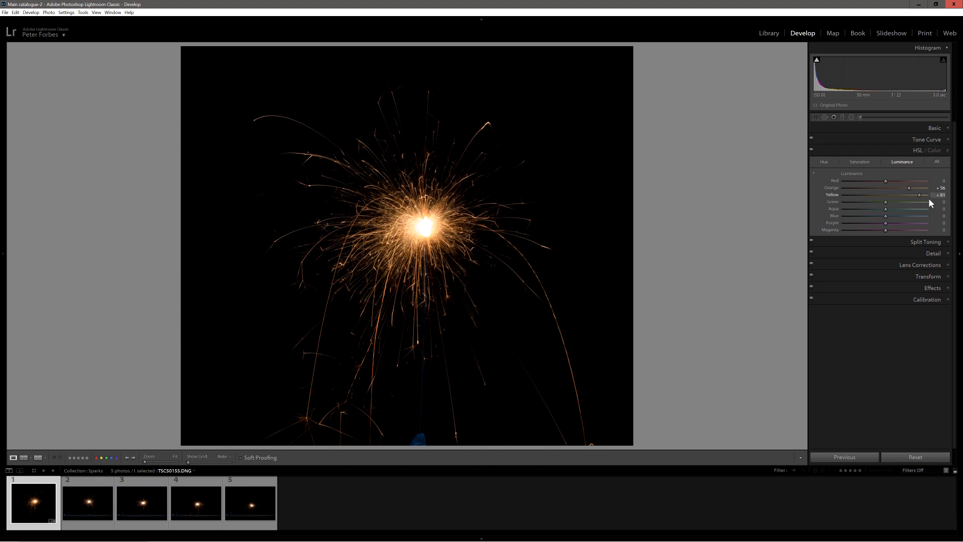
click(859, 161)
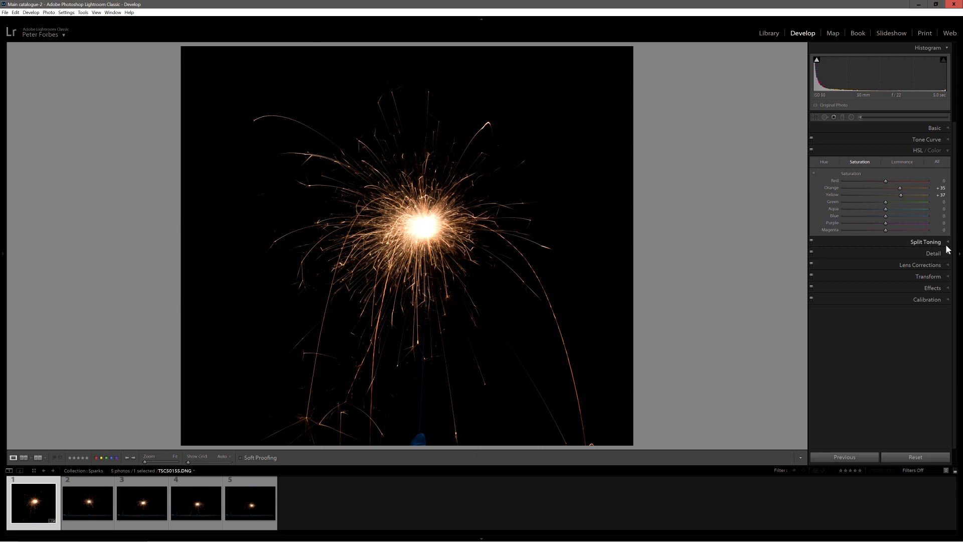
mouse_move(925, 146)
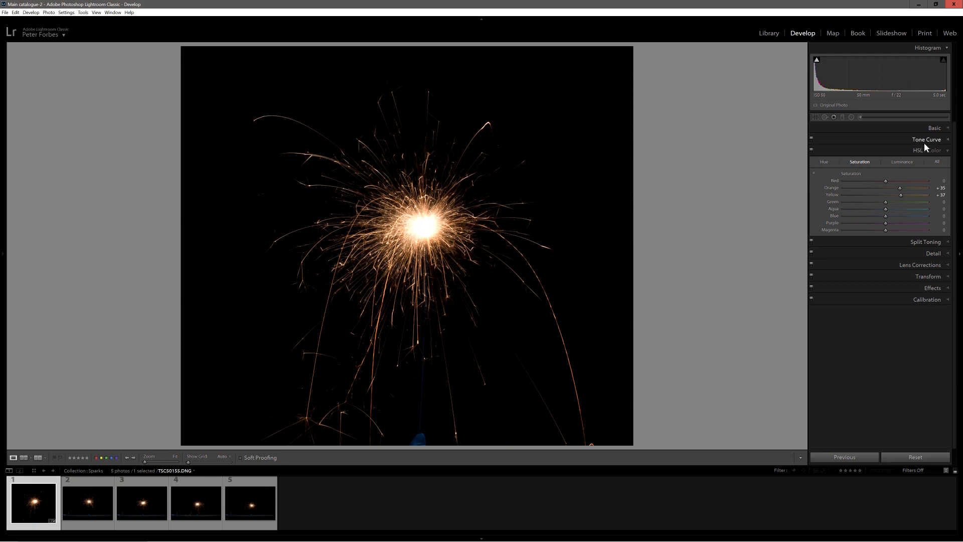
click(934, 128)
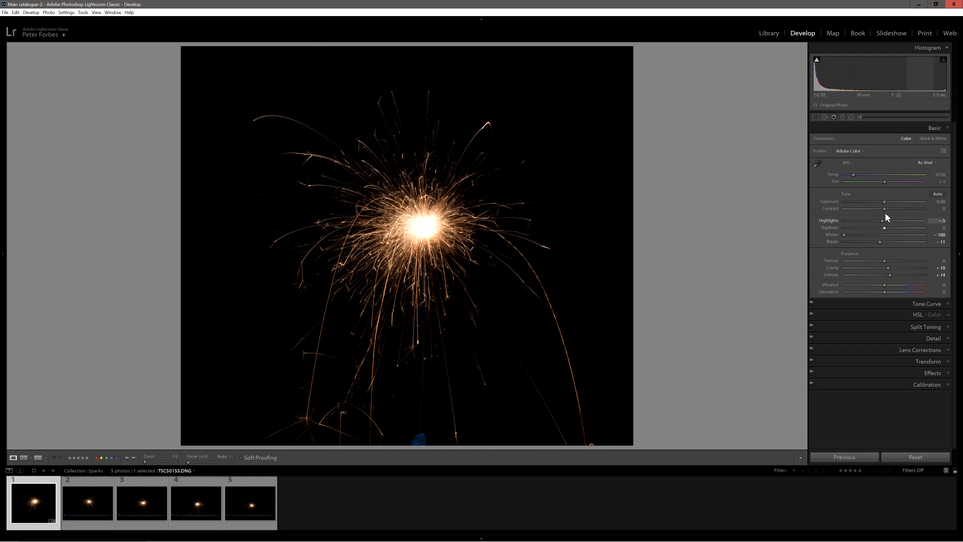
mouse_move(929, 339)
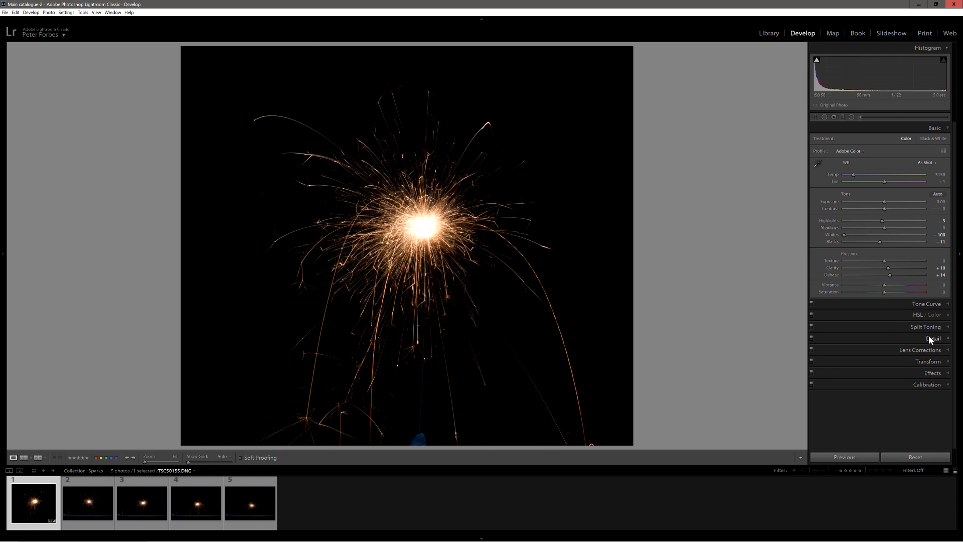
Raise sharpening in the Detail panel, then select all five sparkler photos.
click(934, 338)
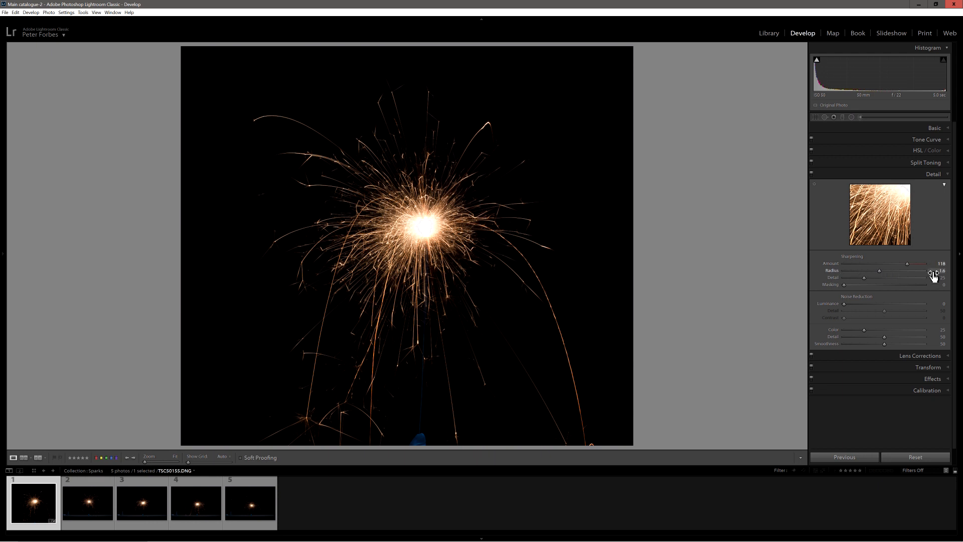
mouse_move(871, 286)
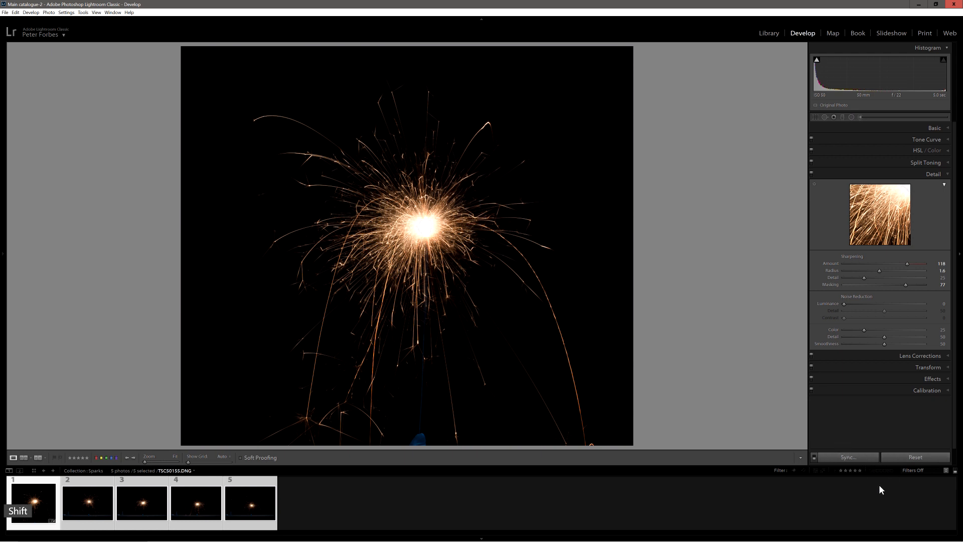
Synchronize the first shot's settings, including sharpening, to all five photos with adjusted checkboxes.
click(846, 456)
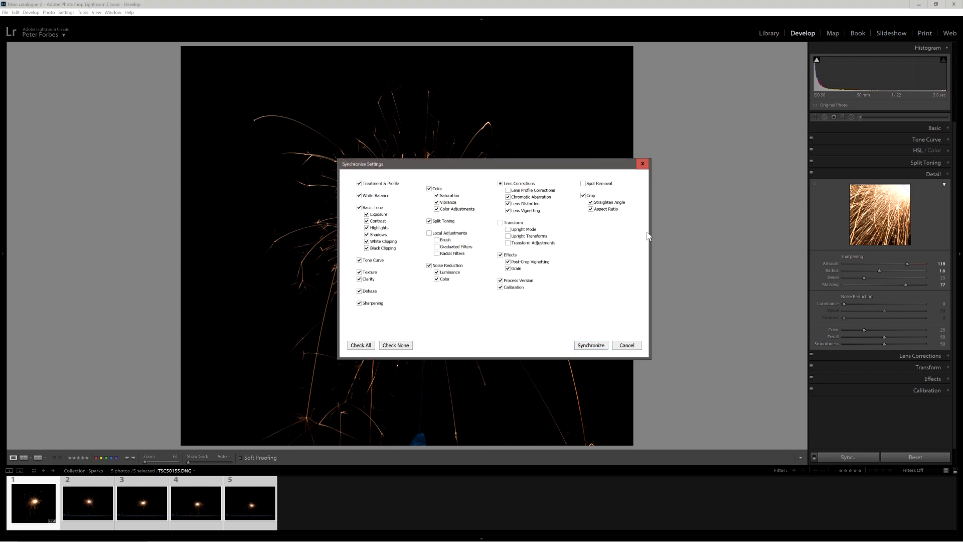
click(430, 232)
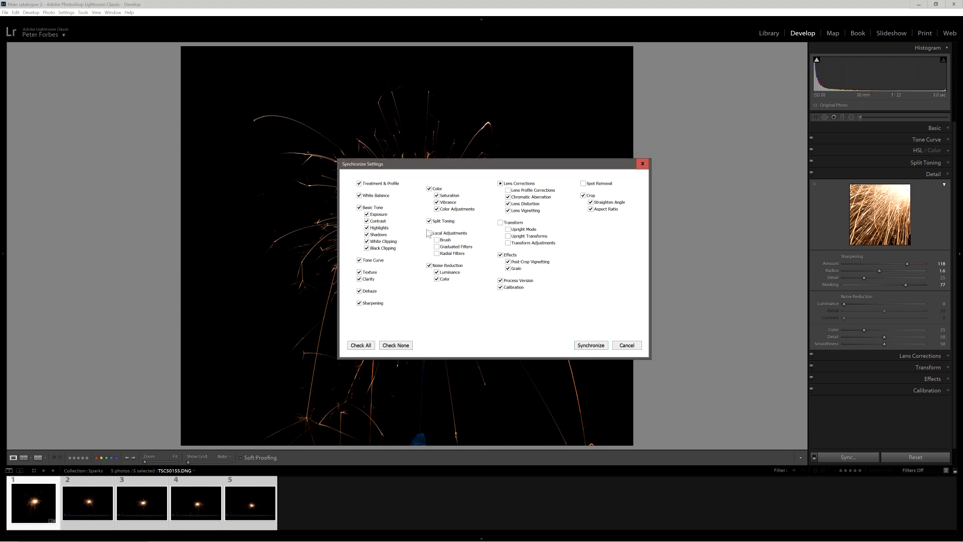
click(429, 232)
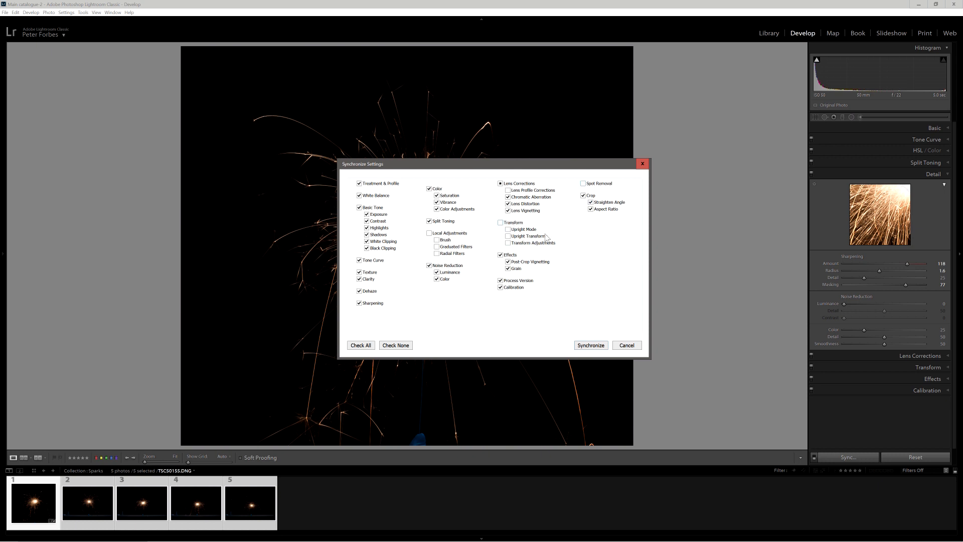
click(590, 344)
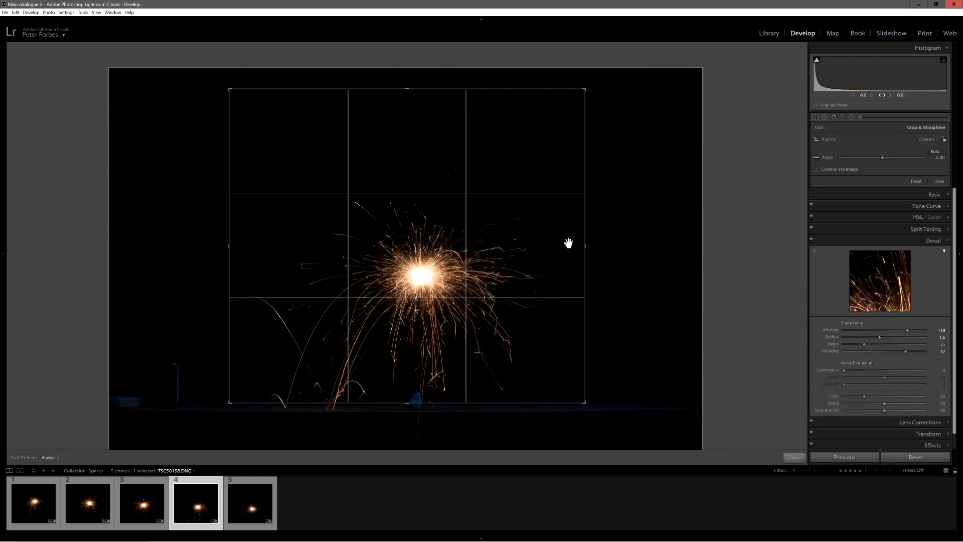
mouse_move(370, 413)
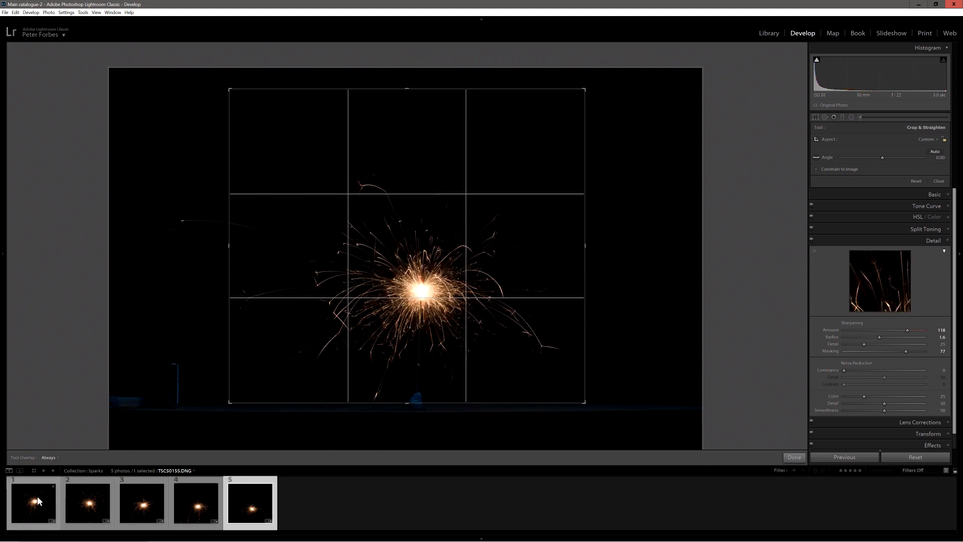
Review the crops on sparkler shots 4 and 5, then reselect all five photos.
key(shift)
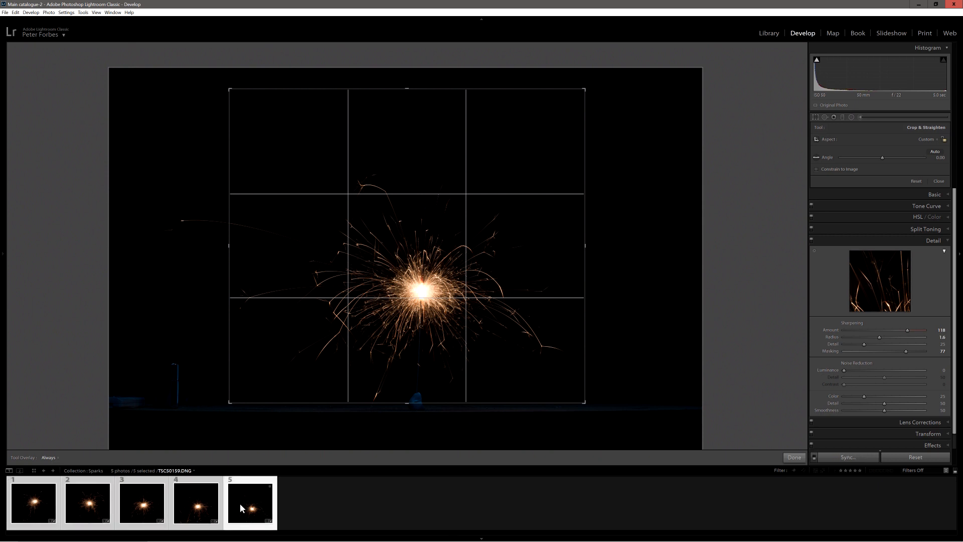
Send the five selected sparkler photos to Photoshop with Edit In > Open as Layers.
right_click(241, 503)
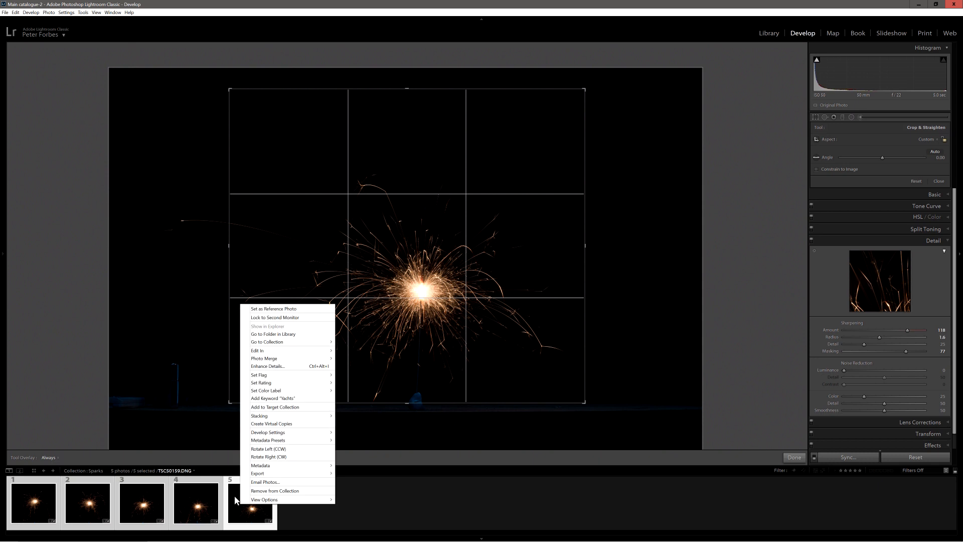
click(257, 350)
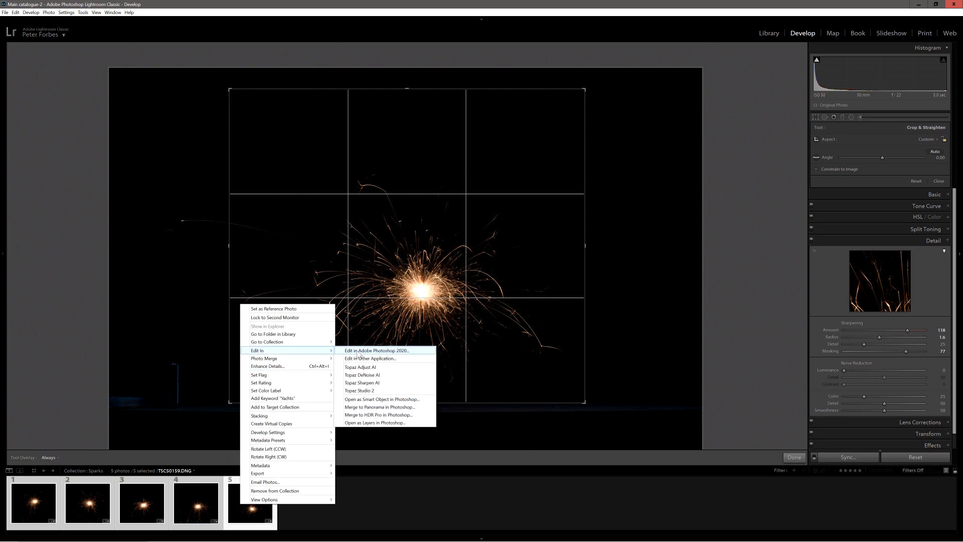
mouse_move(373, 422)
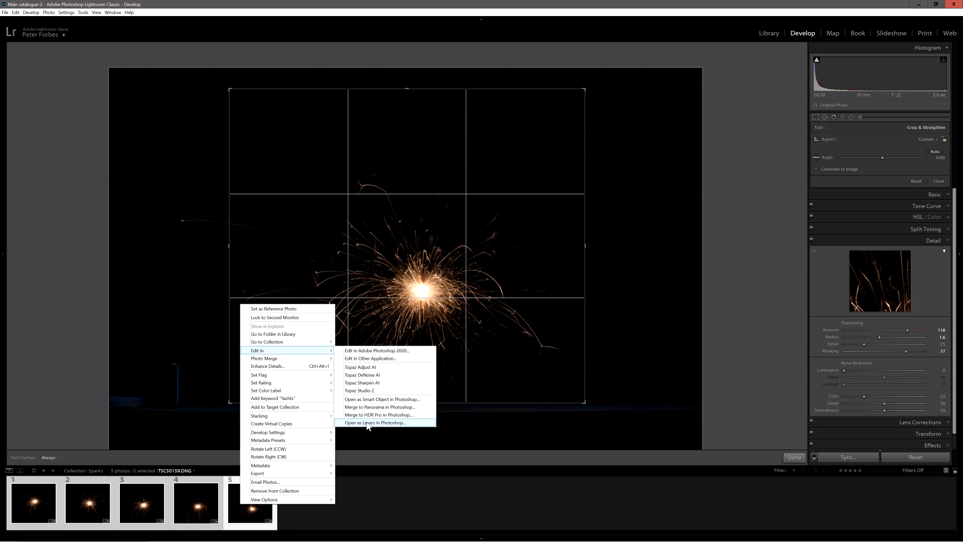
click(373, 422)
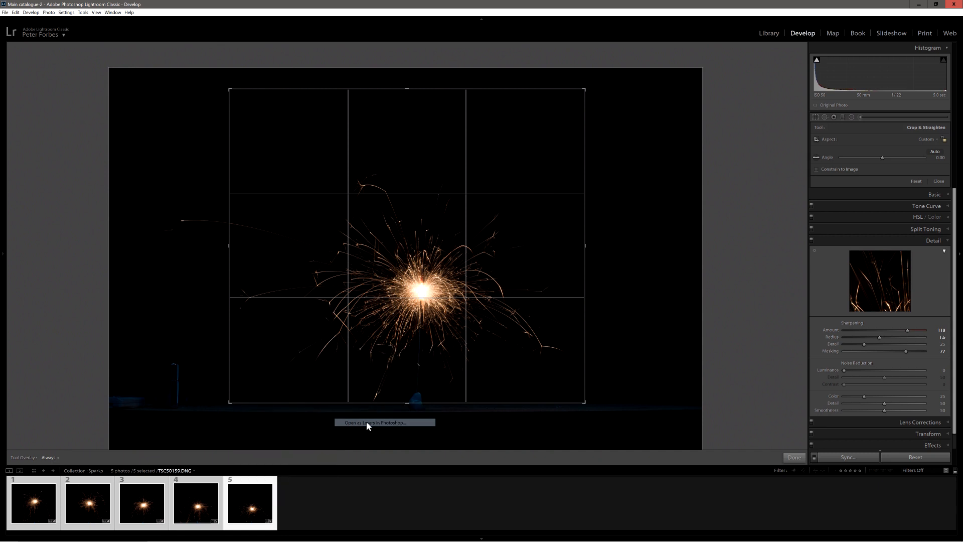
click(384, 423)
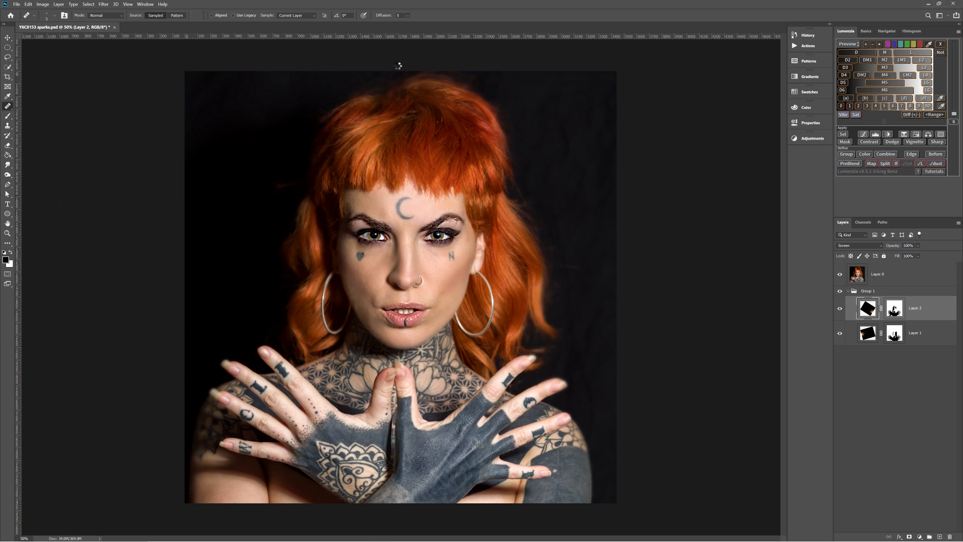
Select all five sparkler layers in the new stacked document and switch to Move.
click(156, 27)
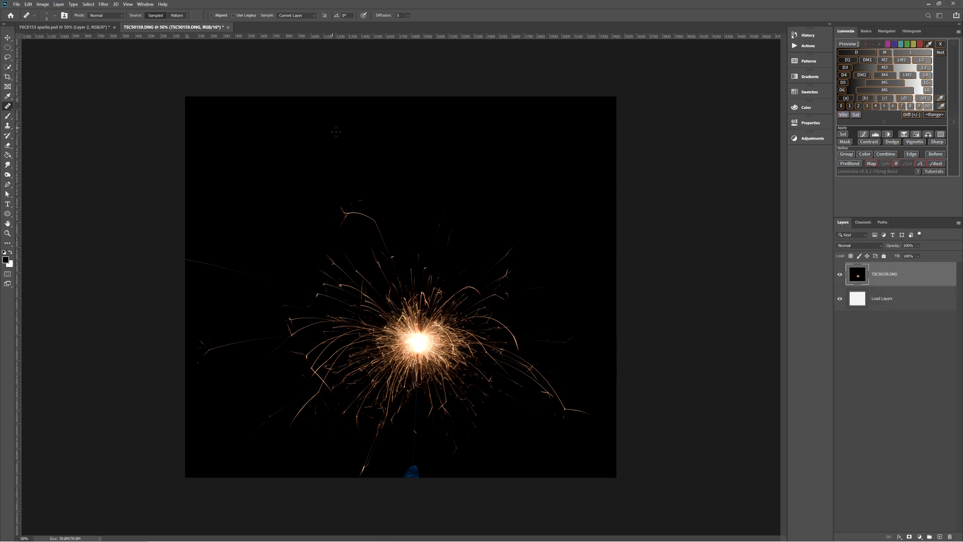
click(274, 26)
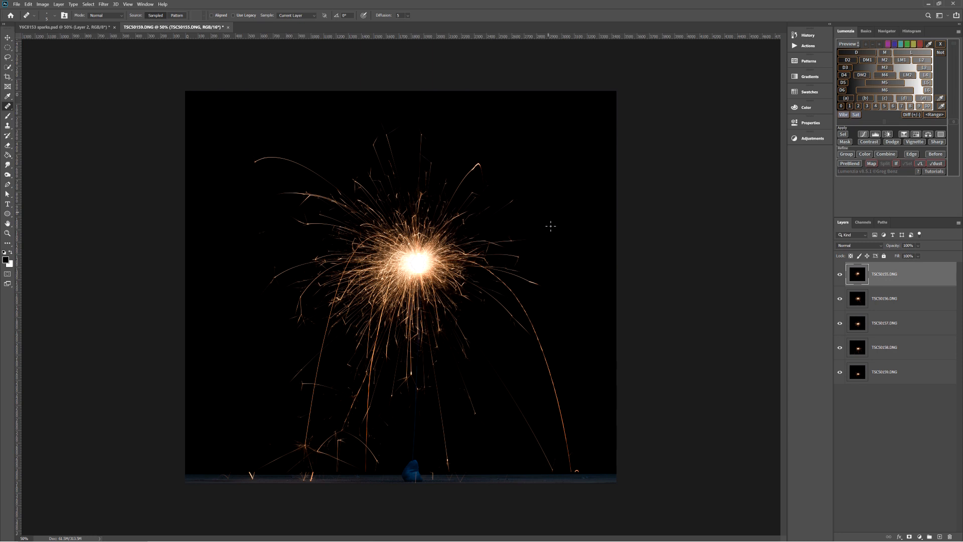
mouse_move(833, 378)
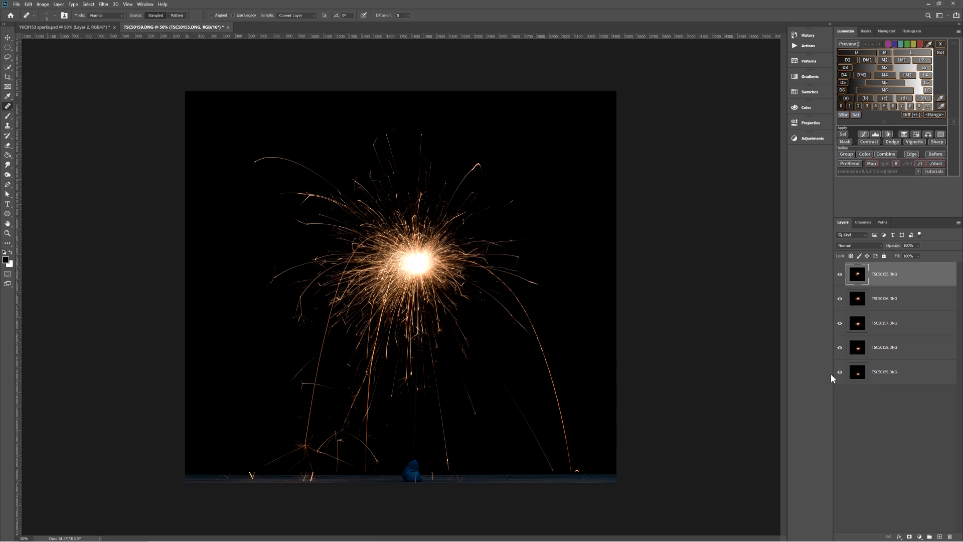
key(shift)
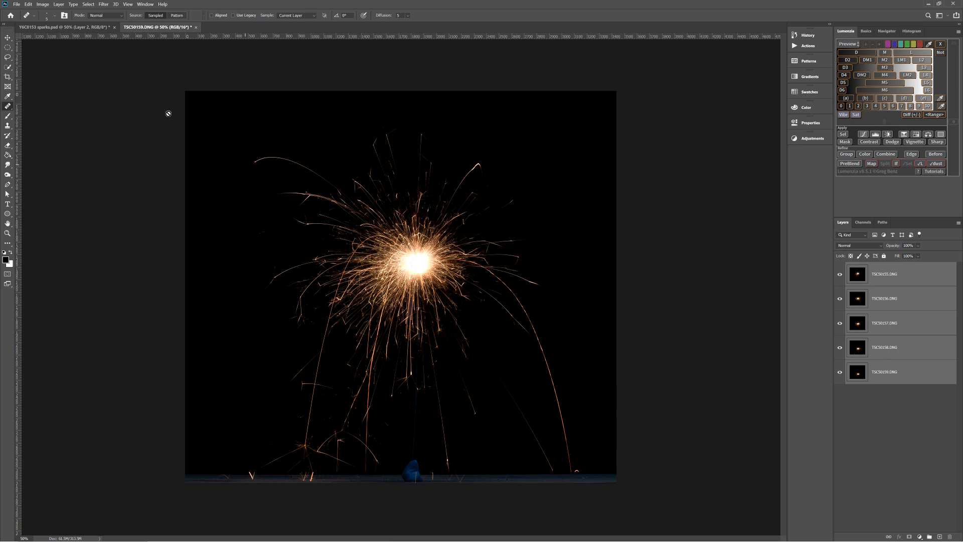
mouse_move(86, 195)
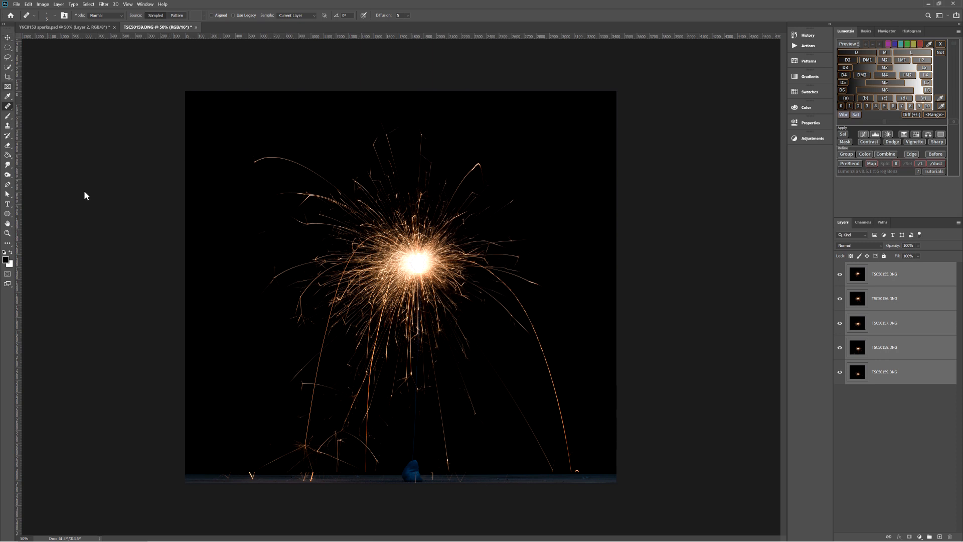
click(8, 30)
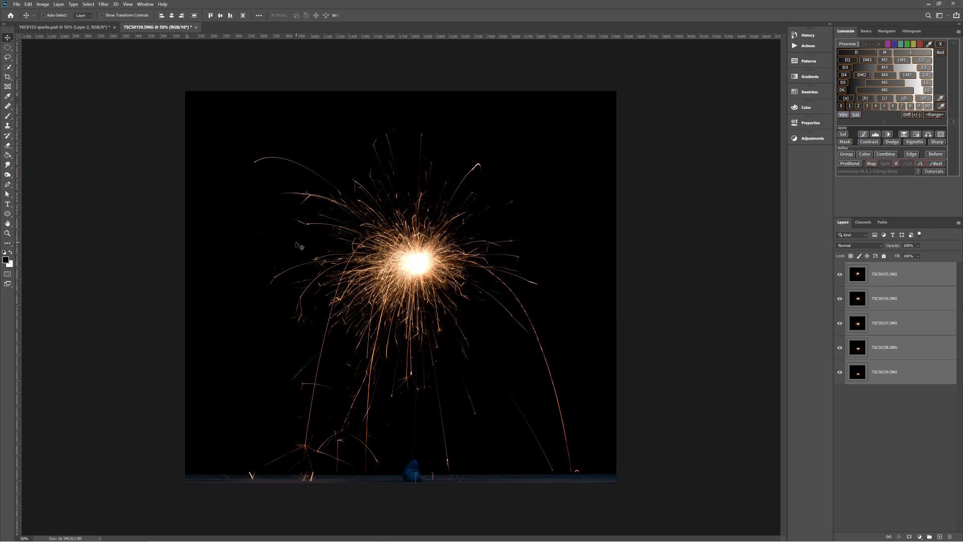
Drag the five sparkler layers into the portrait document, accepting the bit-depth and profile warnings.
key(shift)
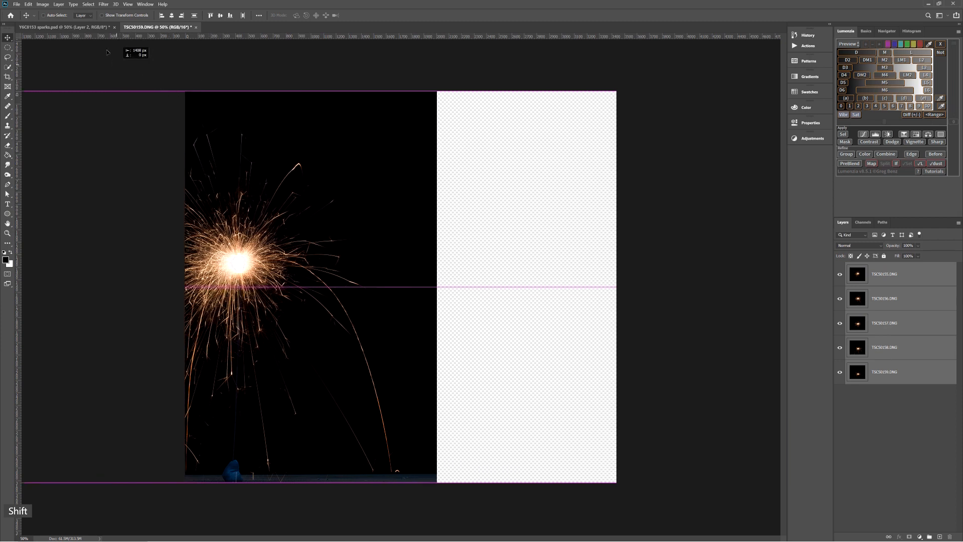
click(61, 27)
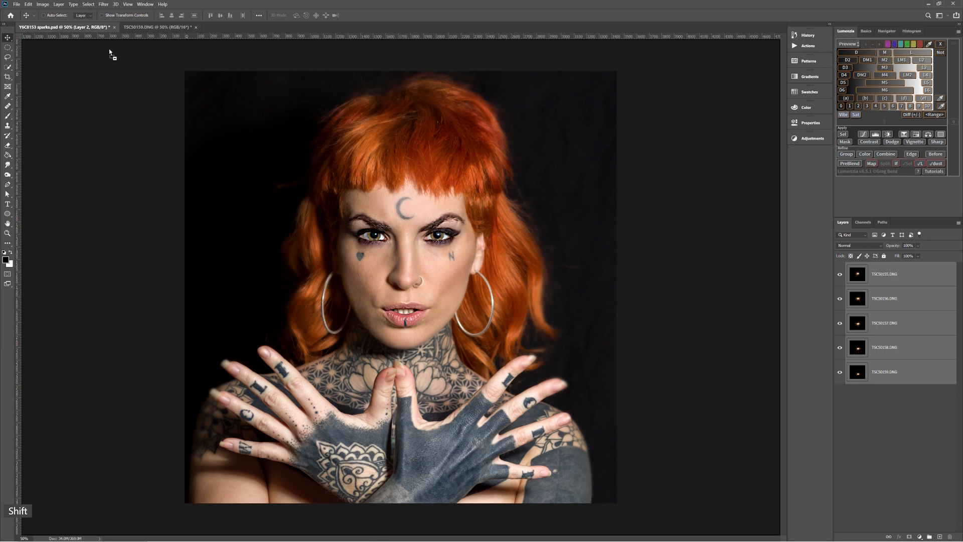
mouse_move(381, 266)
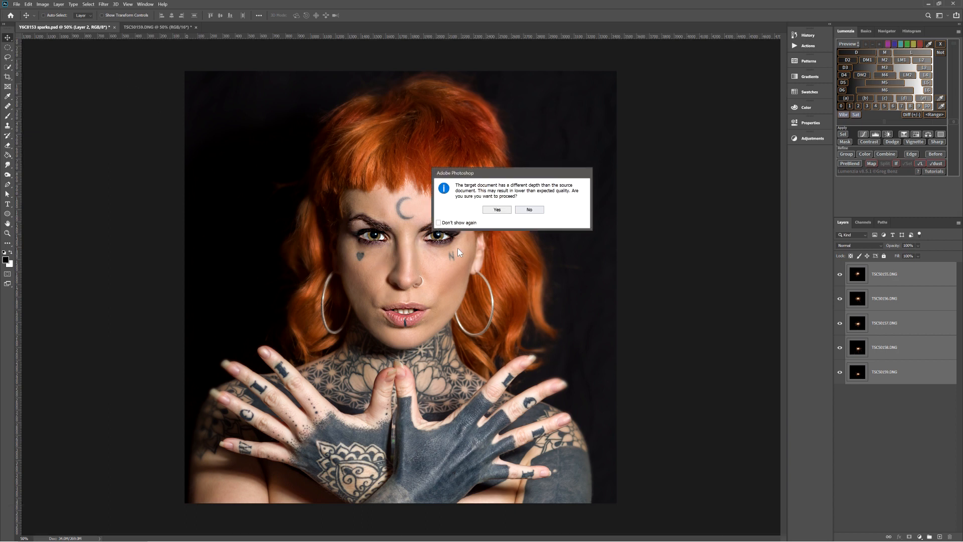
click(497, 210)
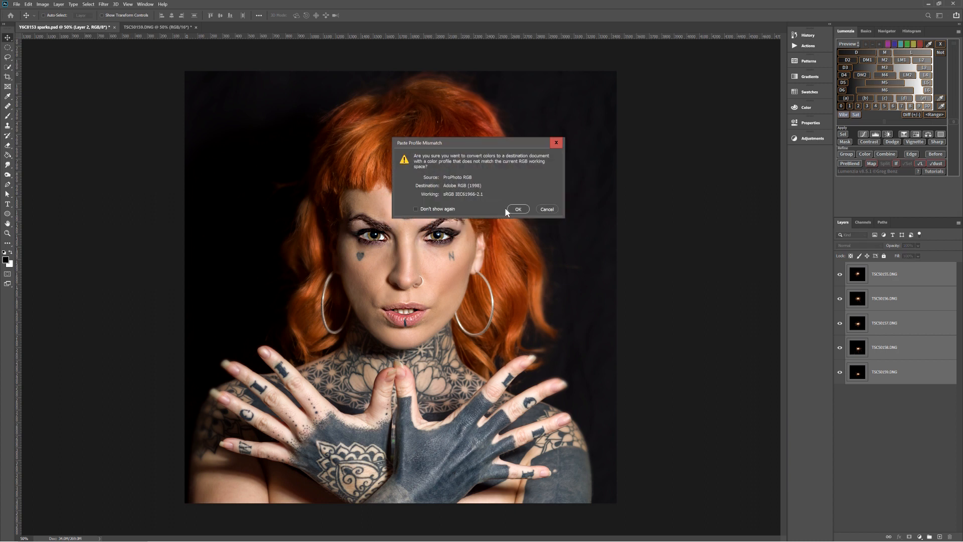
click(517, 209)
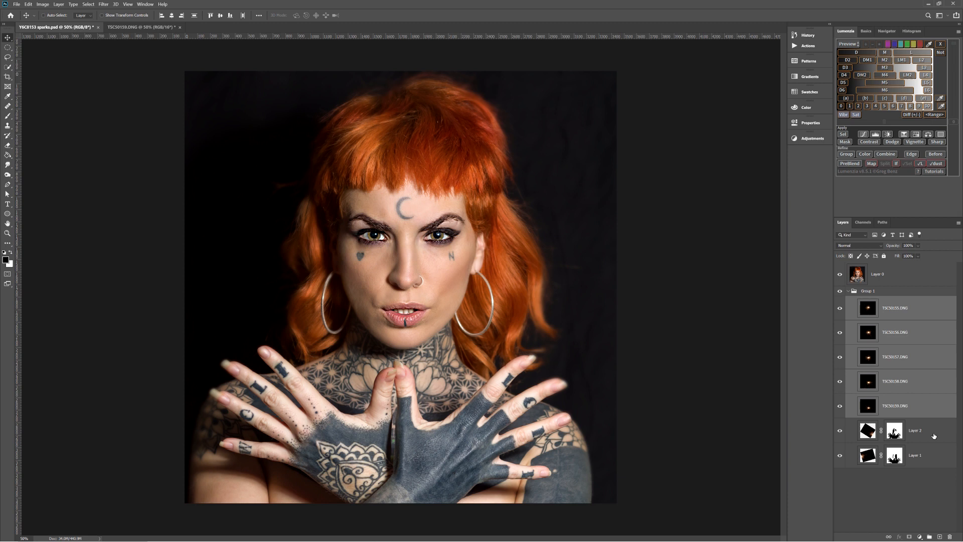
mouse_move(922, 312)
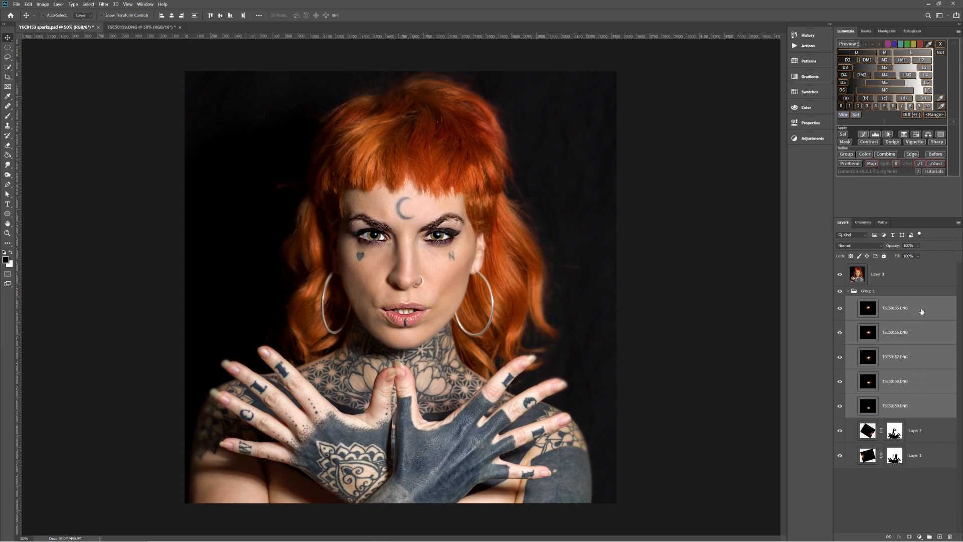
click(915, 430)
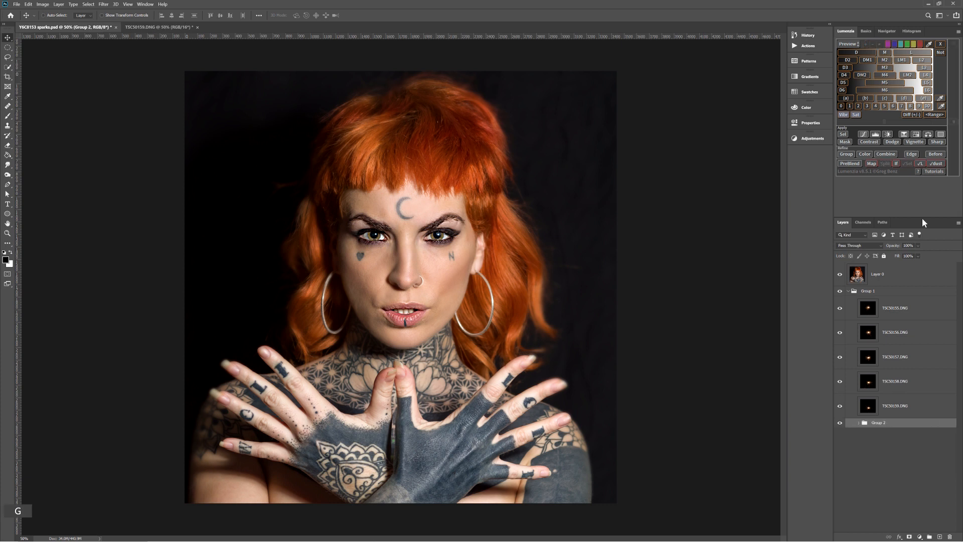
mouse_move(885, 388)
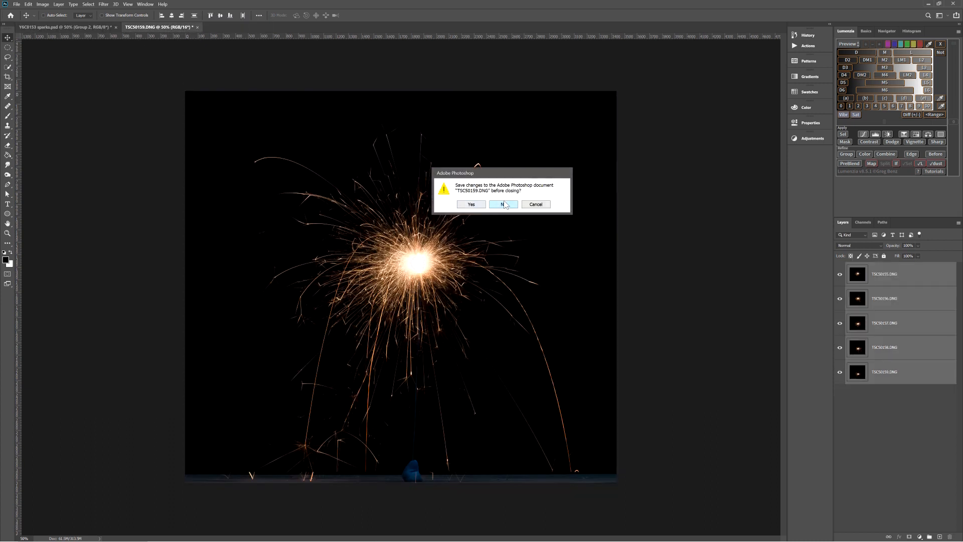
Close TSC50159.DNG without saving, leaving sparks.psd open.
click(503, 204)
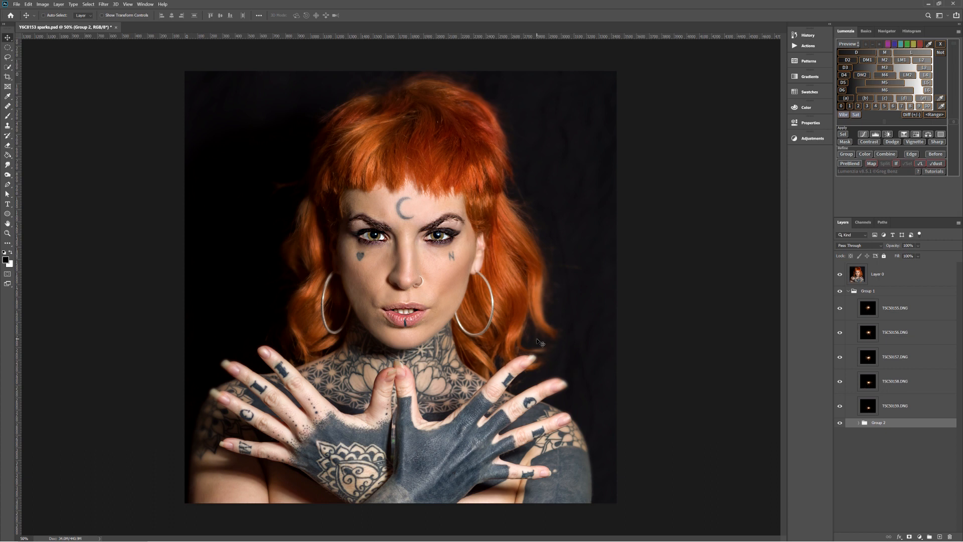
mouse_move(228, 98)
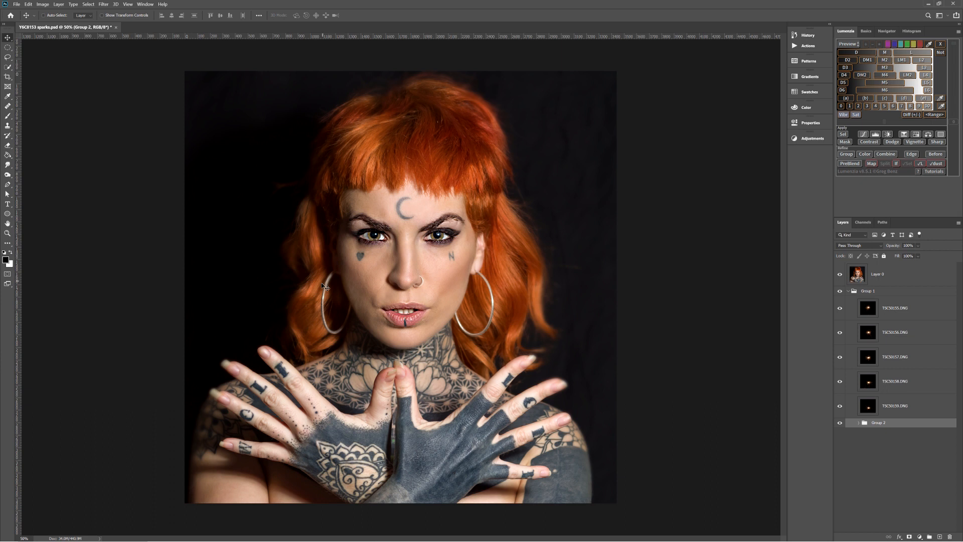
mouse_move(342, 495)
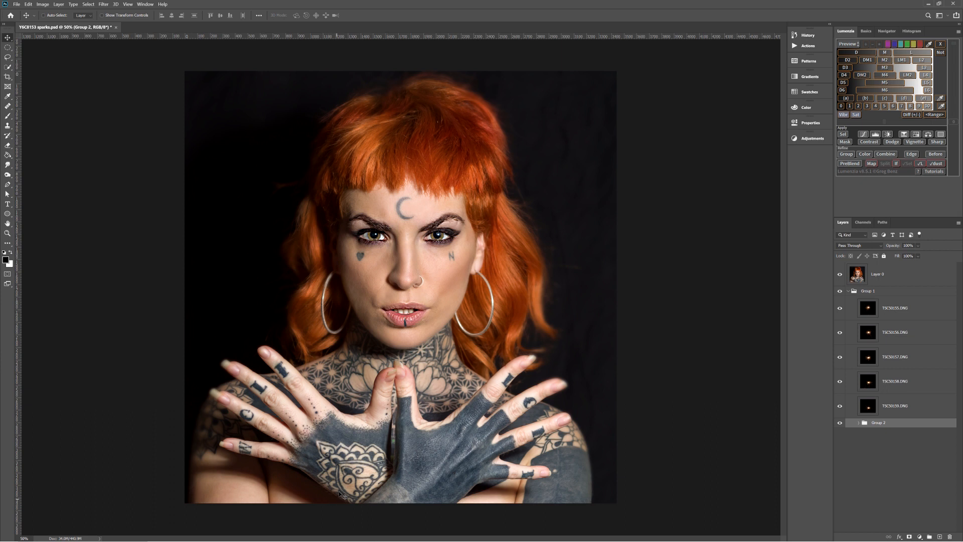
mouse_move(320, 439)
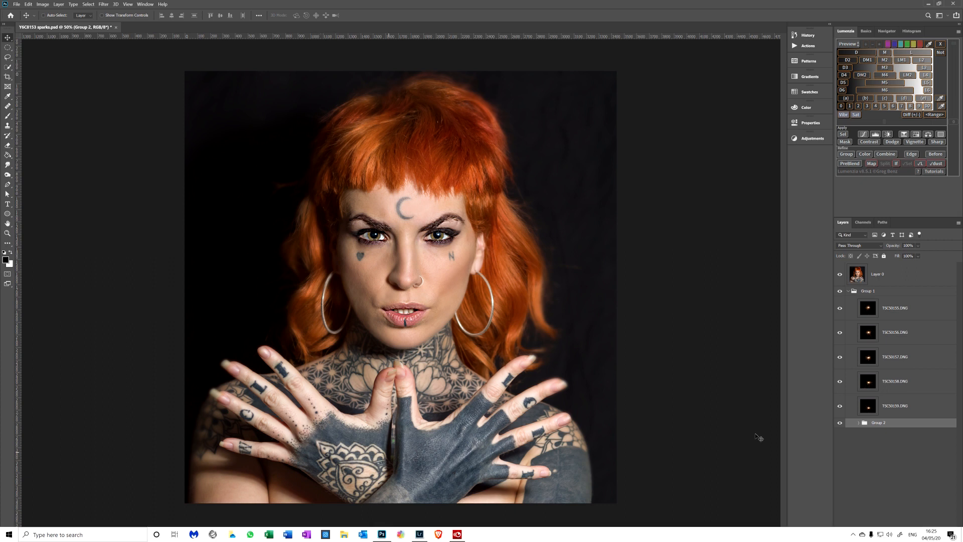
mouse_move(627, 468)
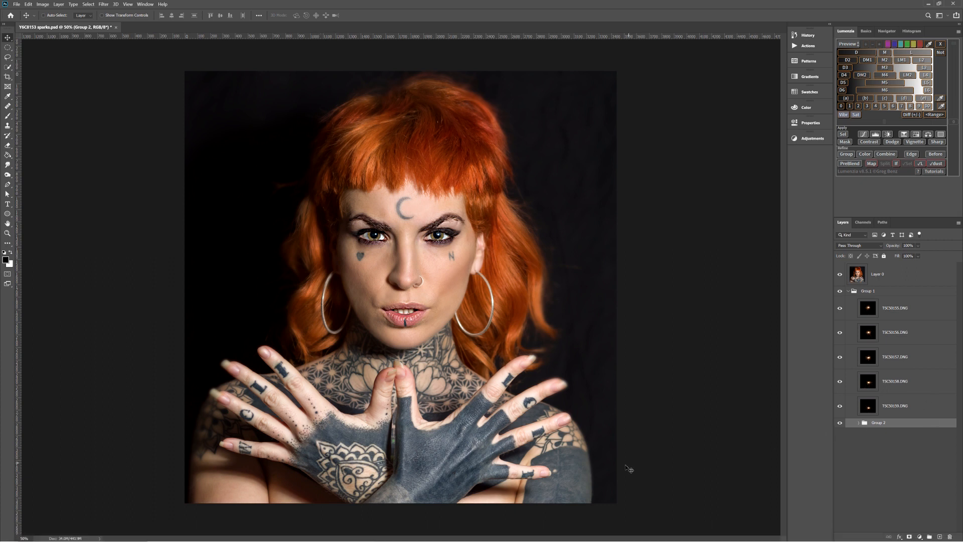
mouse_move(880, 317)
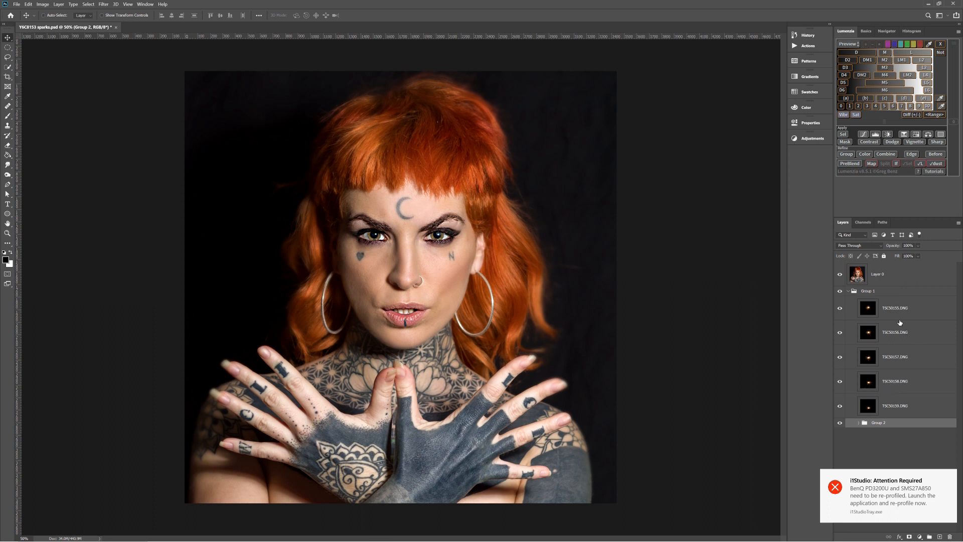
click(894, 308)
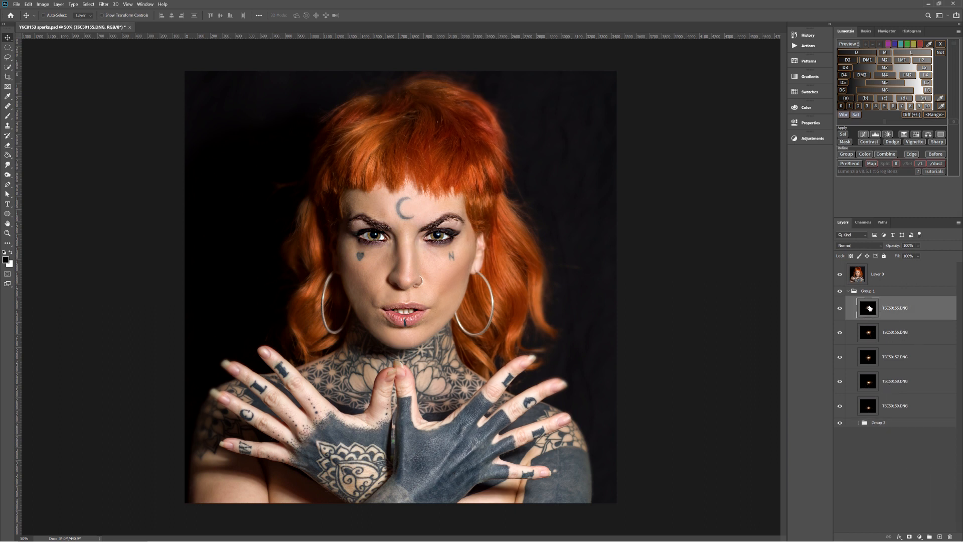
mouse_move(868, 308)
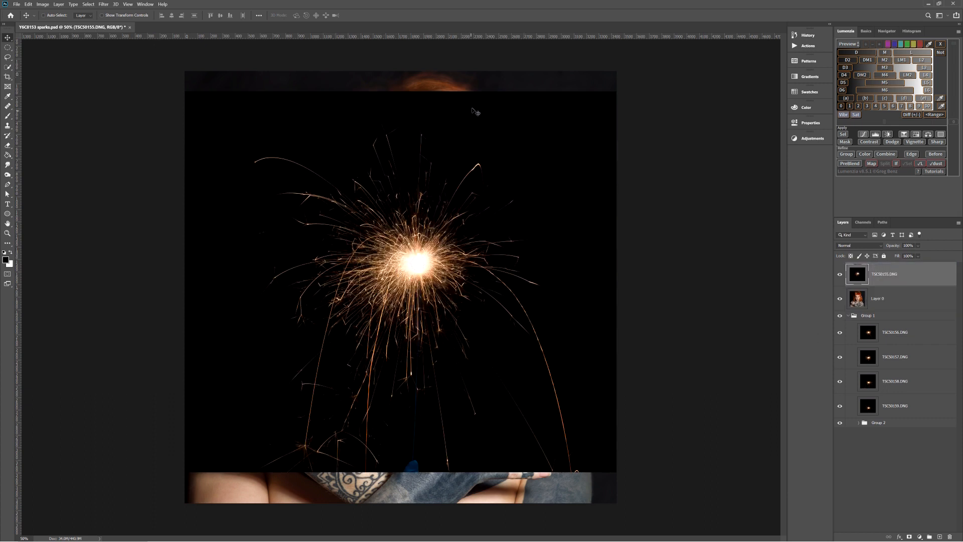
mouse_move(884, 252)
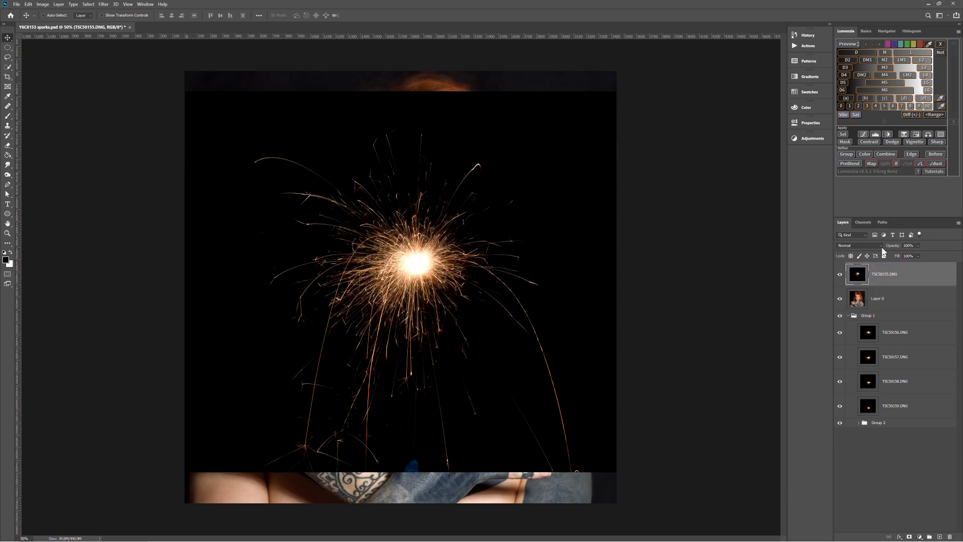
Blend the TSC50155.DNG sparks in Lighten mode after previewing Screen, and start transforming the burst.
click(860, 245)
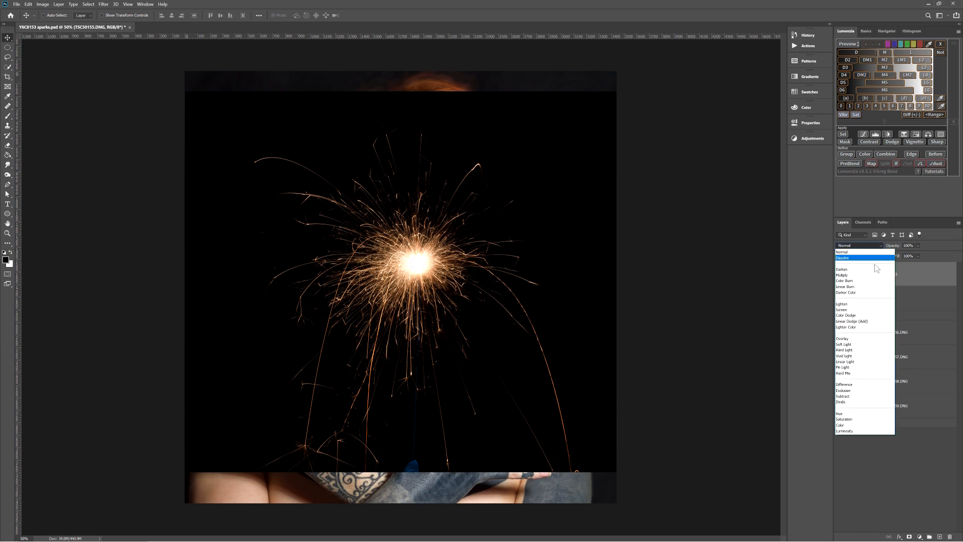
click(843, 309)
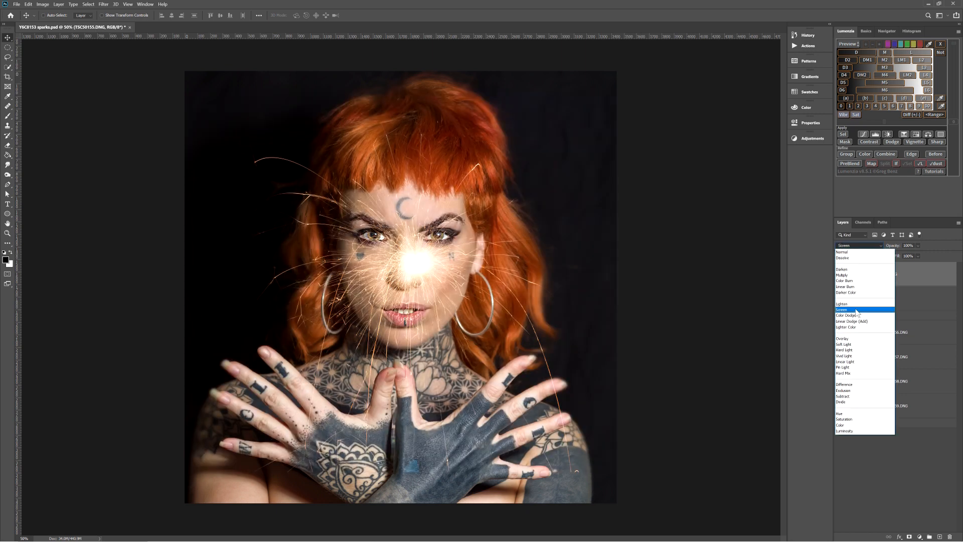
click(843, 304)
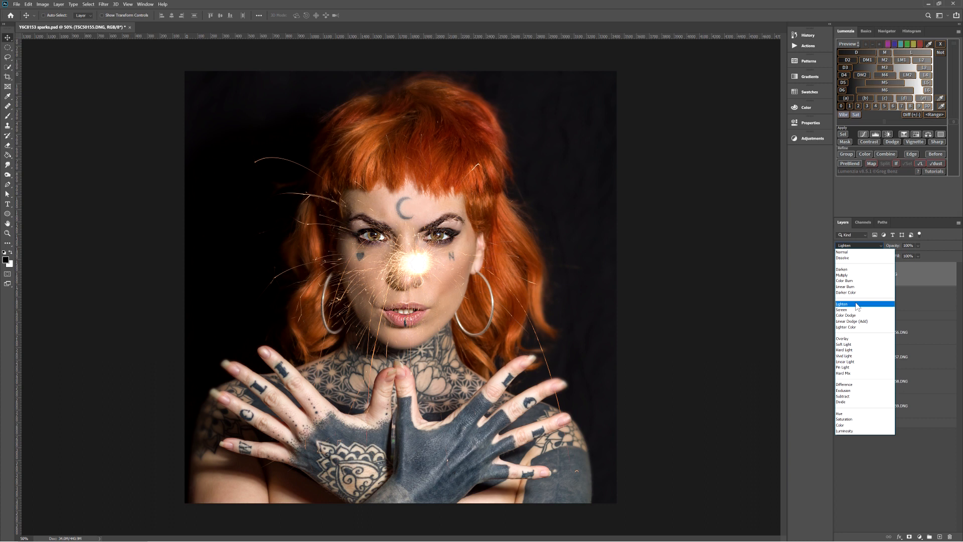
click(843, 304)
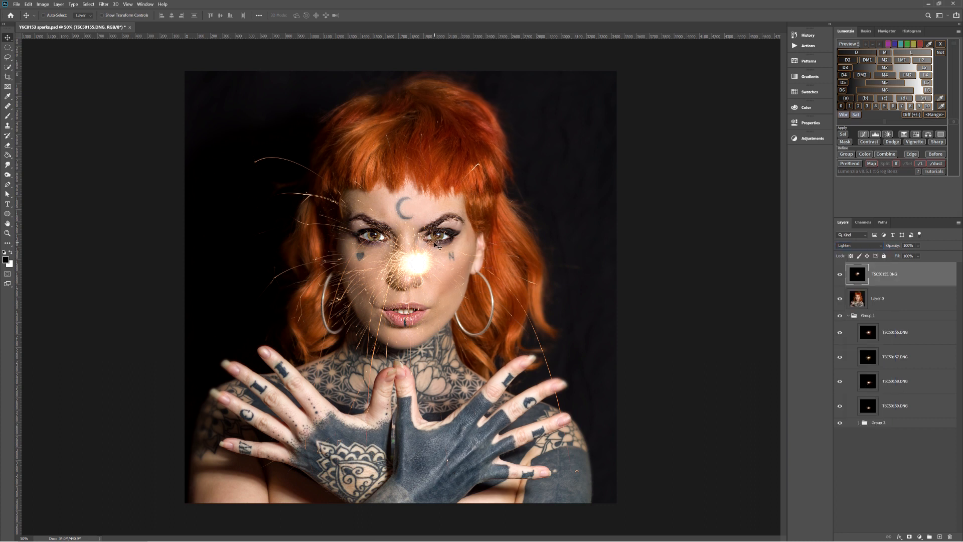
mouse_move(488, 106)
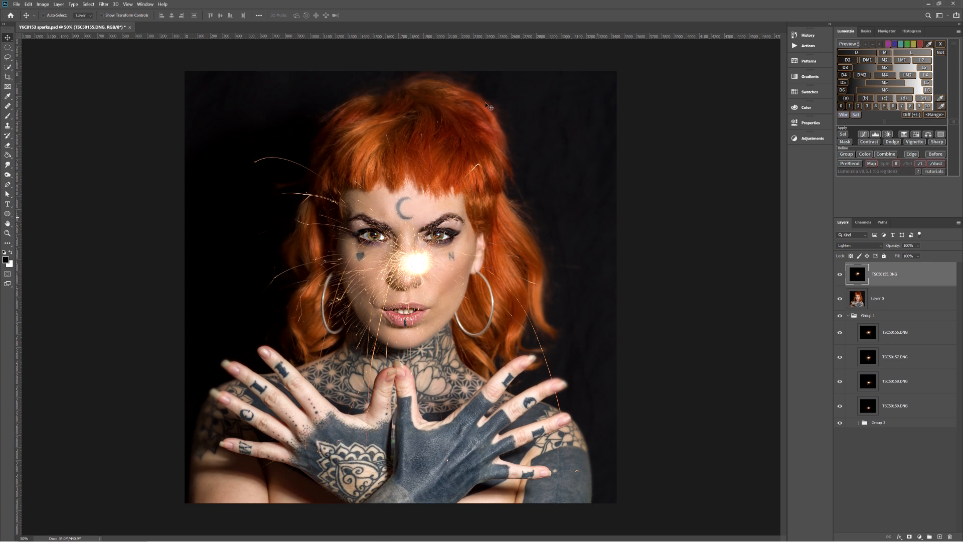
key(ctrl+t)
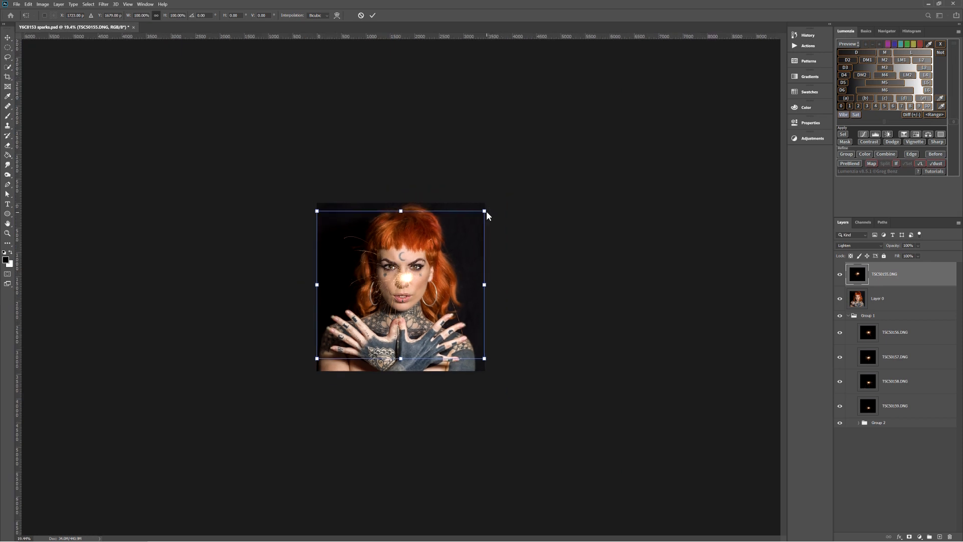
mouse_move(505, 195)
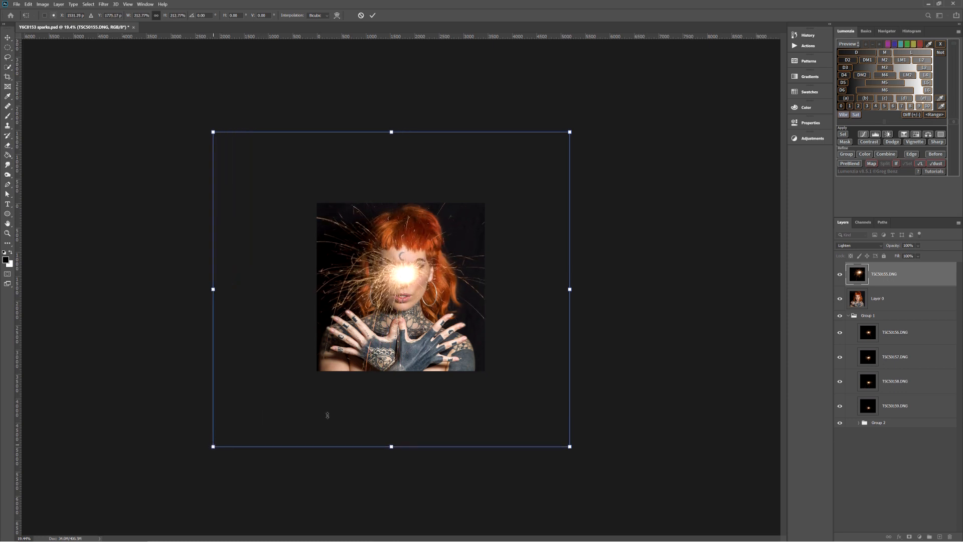
mouse_move(362, 355)
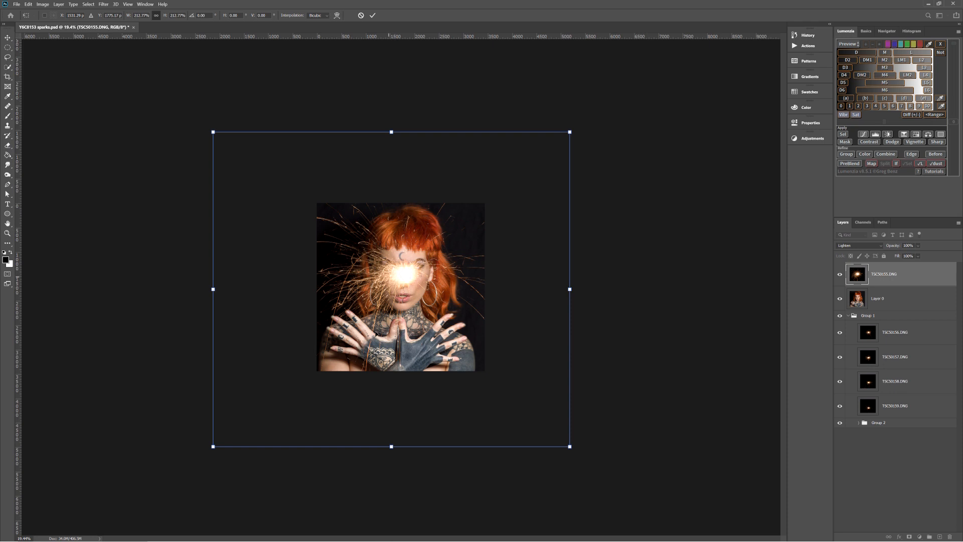
mouse_move(588, 141)
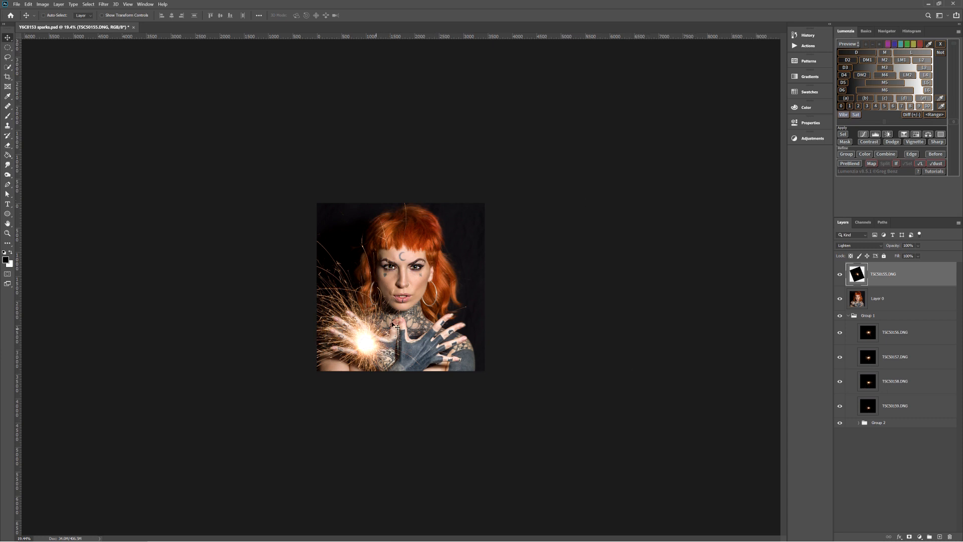
mouse_move(370, 345)
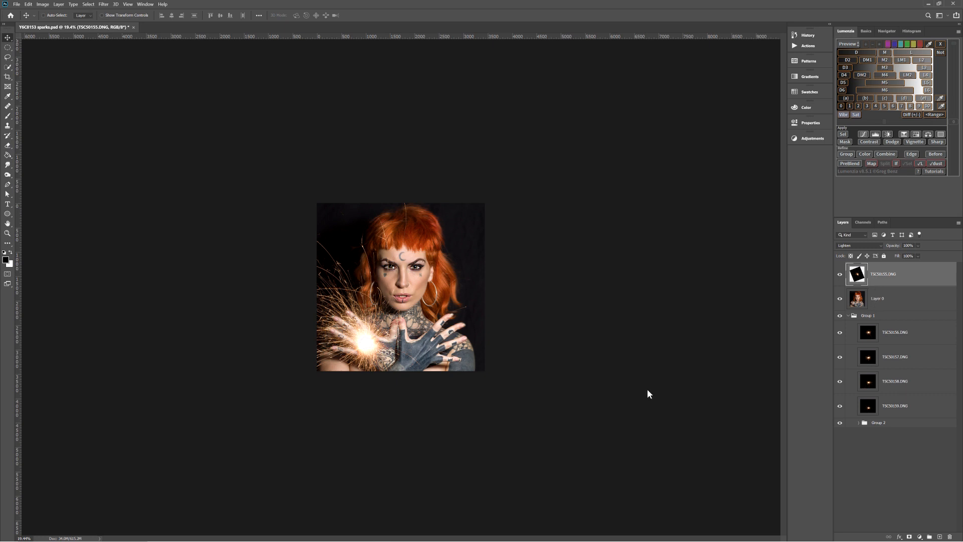
mouse_move(894, 262)
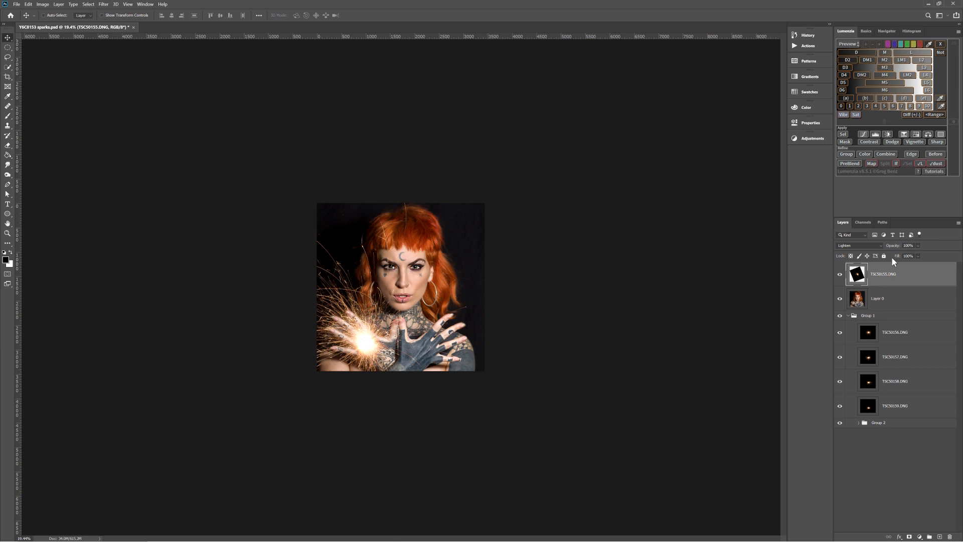
Hide the TSC50155.DNG sparkler layer and make Layer 0 the active layer.
click(840, 274)
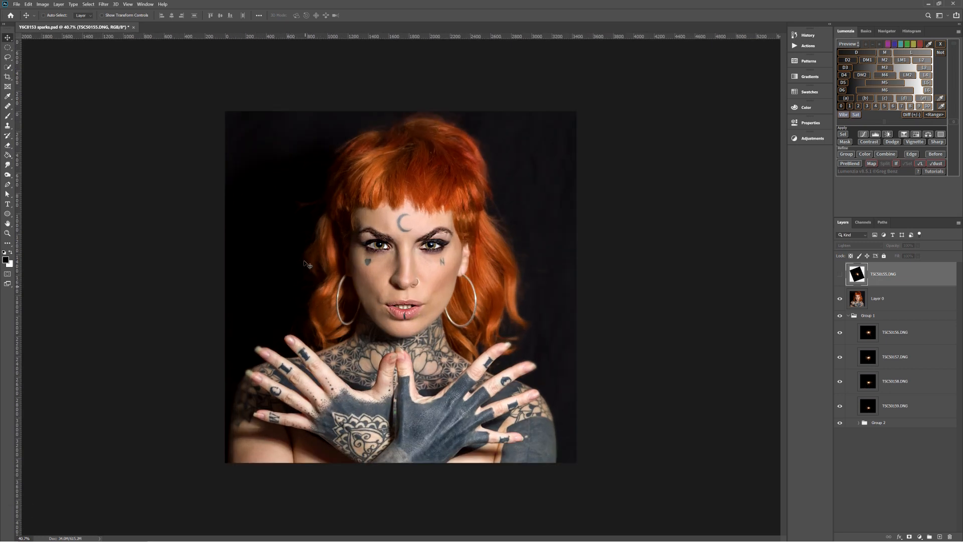
mouse_move(8, 58)
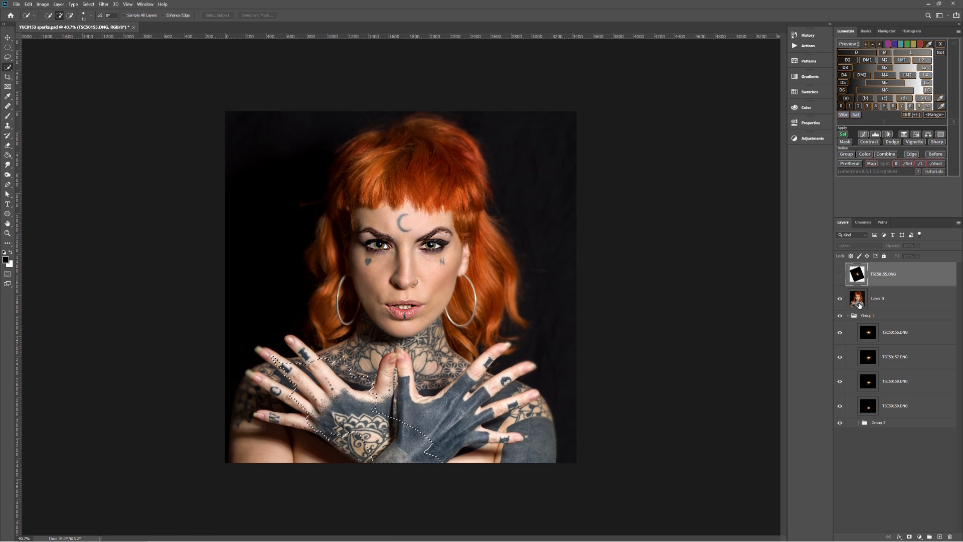
click(878, 298)
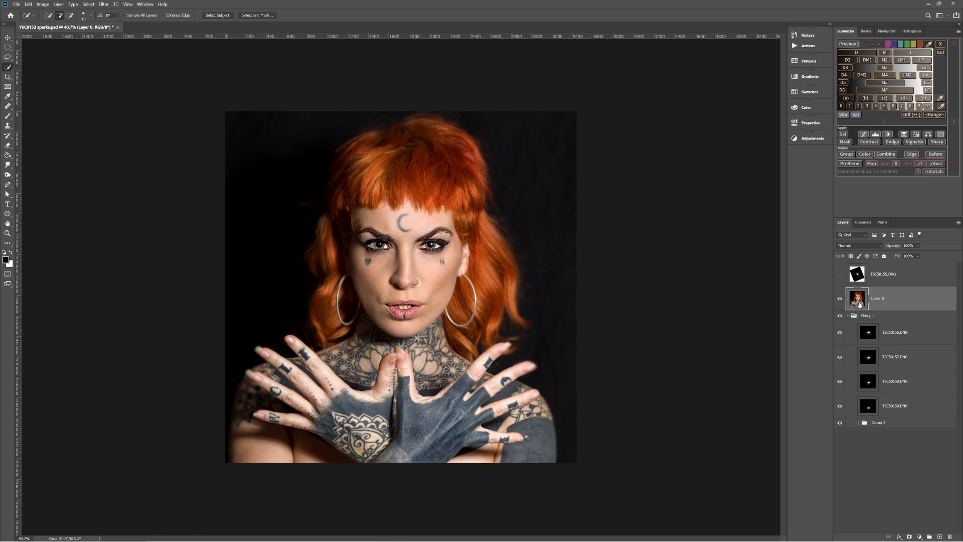
mouse_move(306, 151)
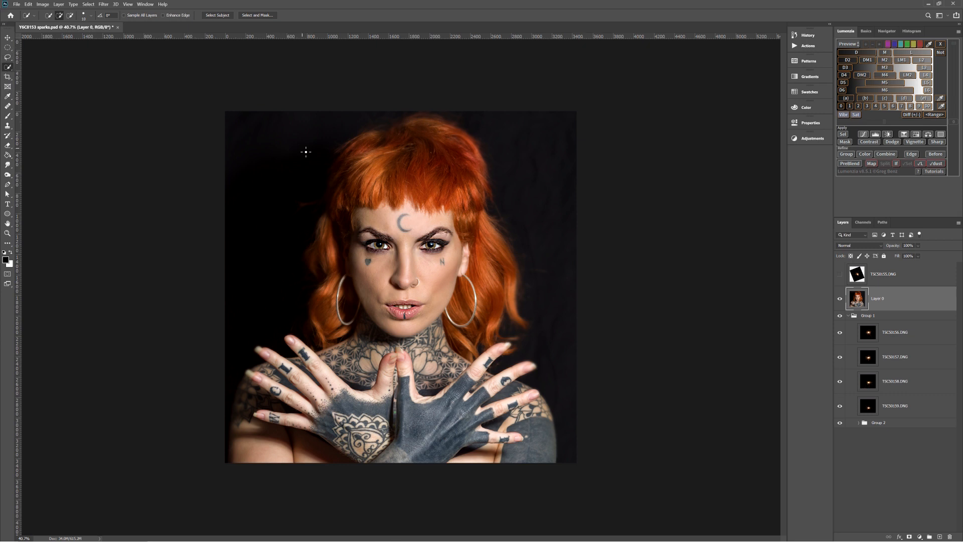
Load the saved Hands channel as a selection on the portrait.
right_click(414, 299)
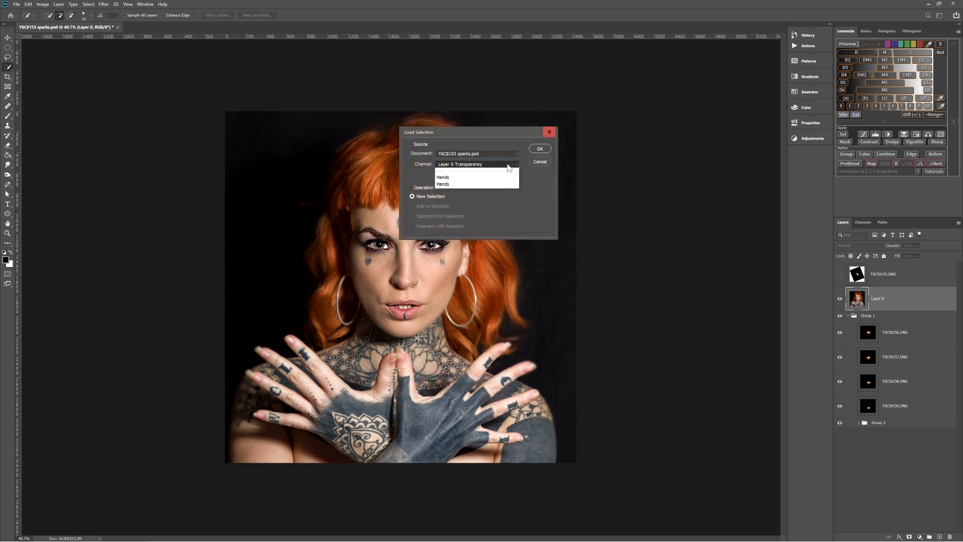
click(442, 177)
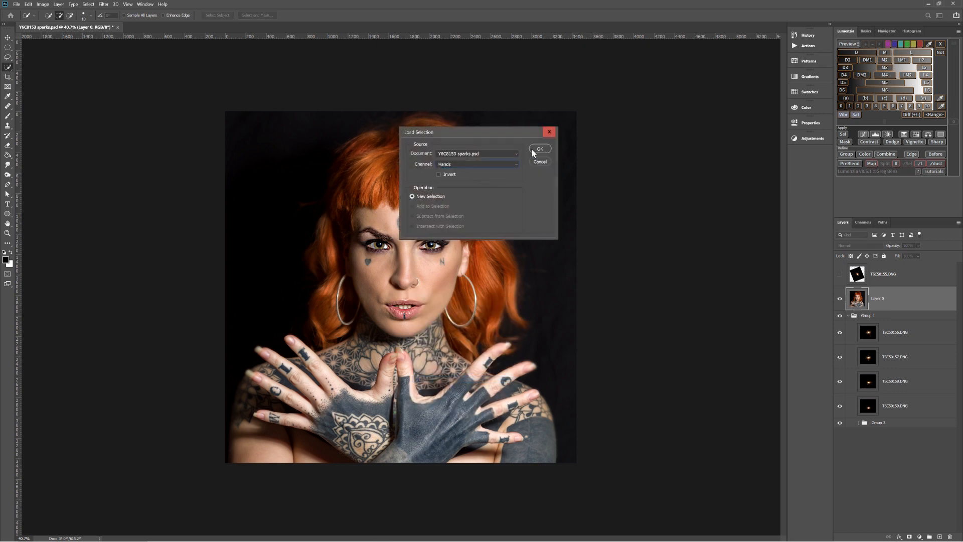
click(539, 148)
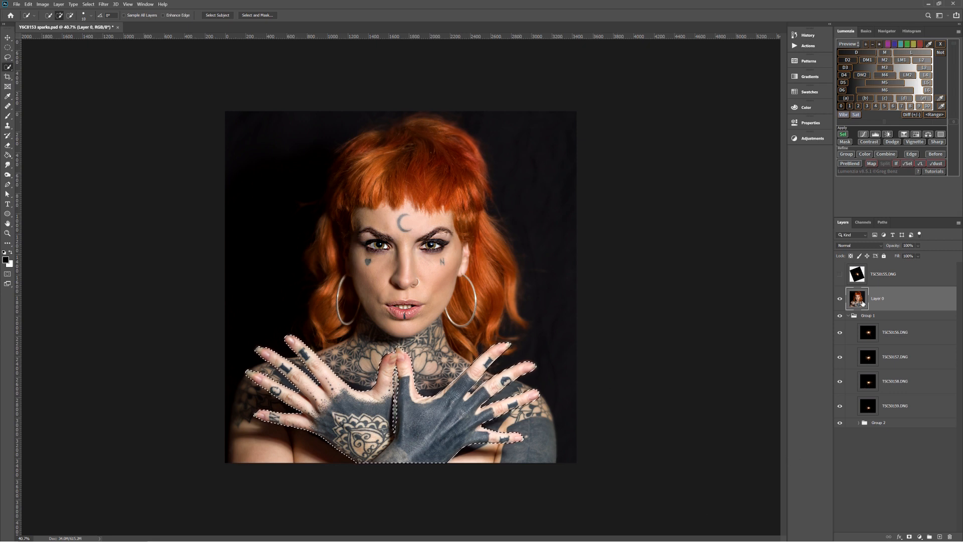
mouse_move(857, 298)
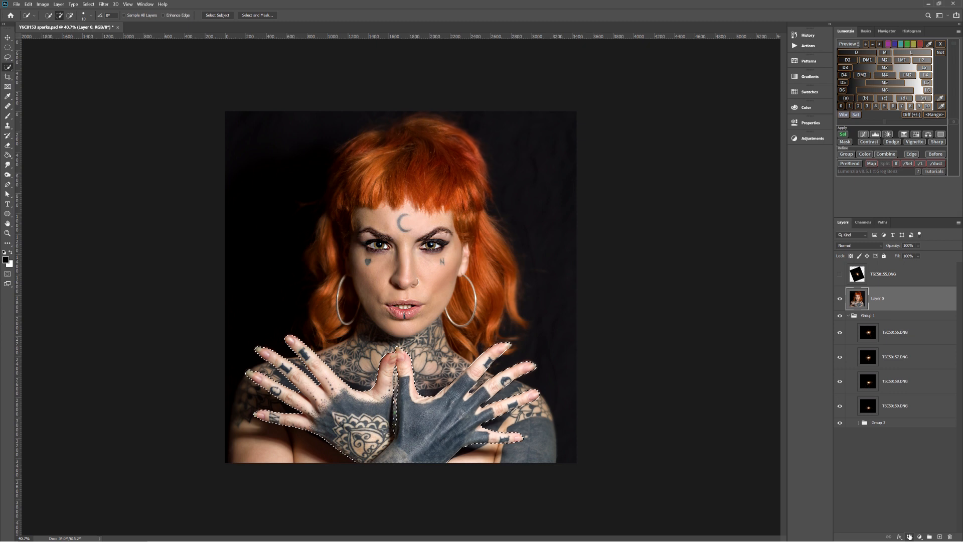
Add a hands-hiding layer mask to Layer 0 and show the TSC50155.DNG layer again.
click(911, 536)
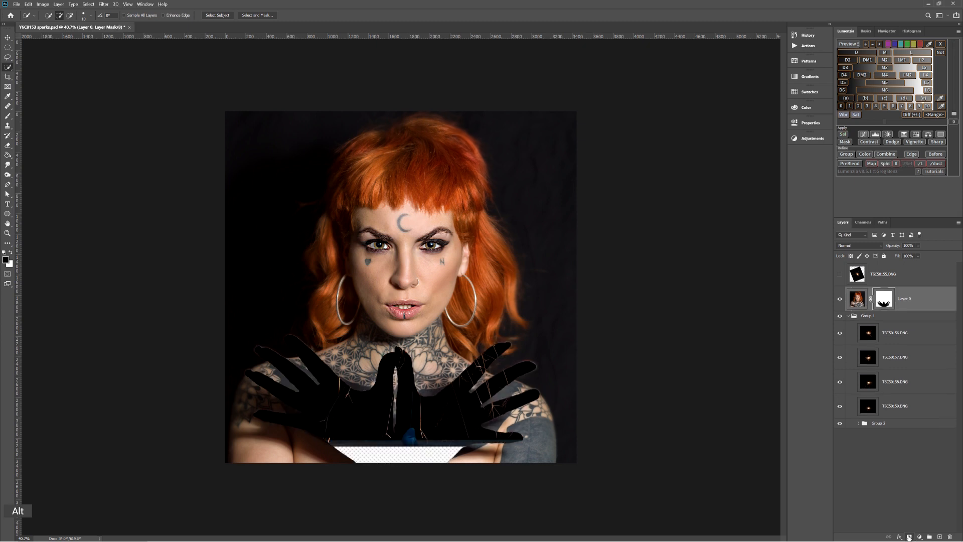
mouse_move(911, 537)
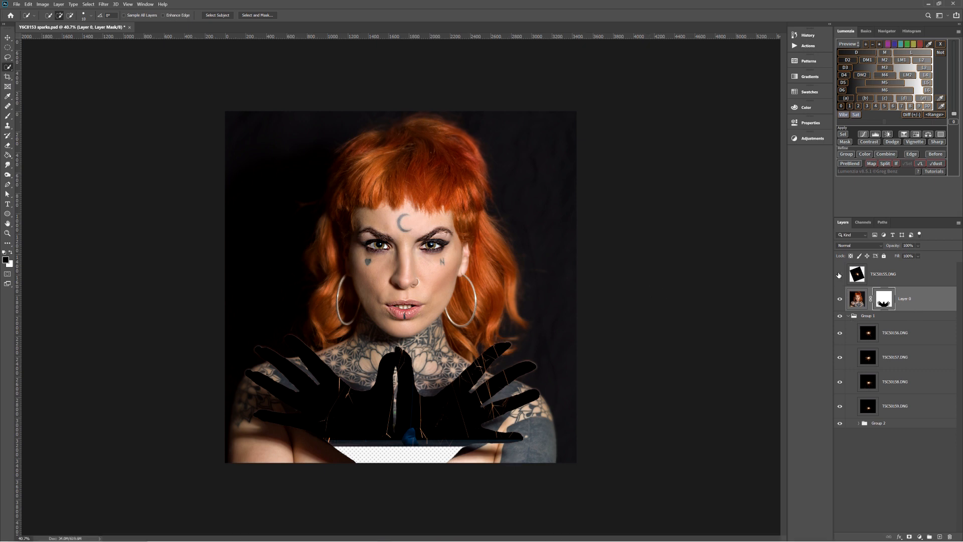
click(839, 274)
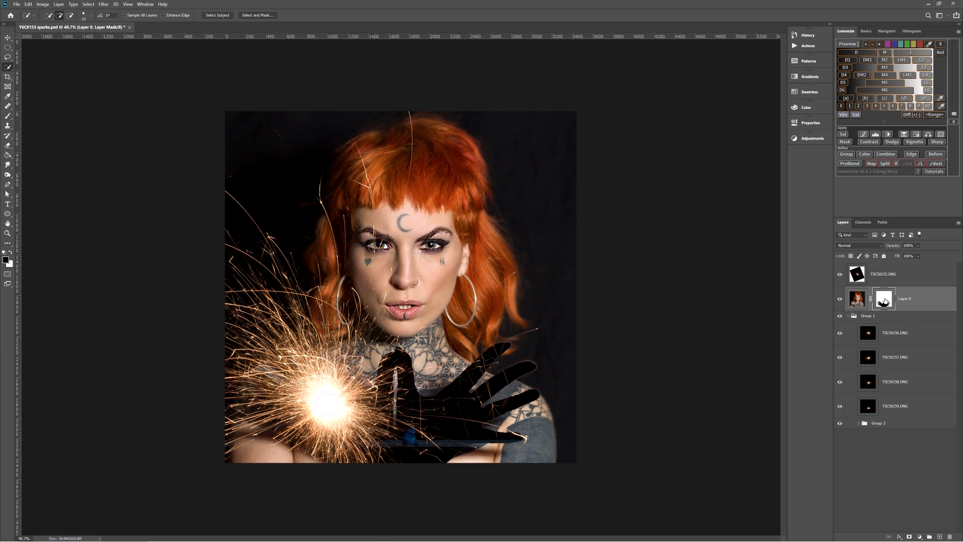
mouse_move(885, 301)
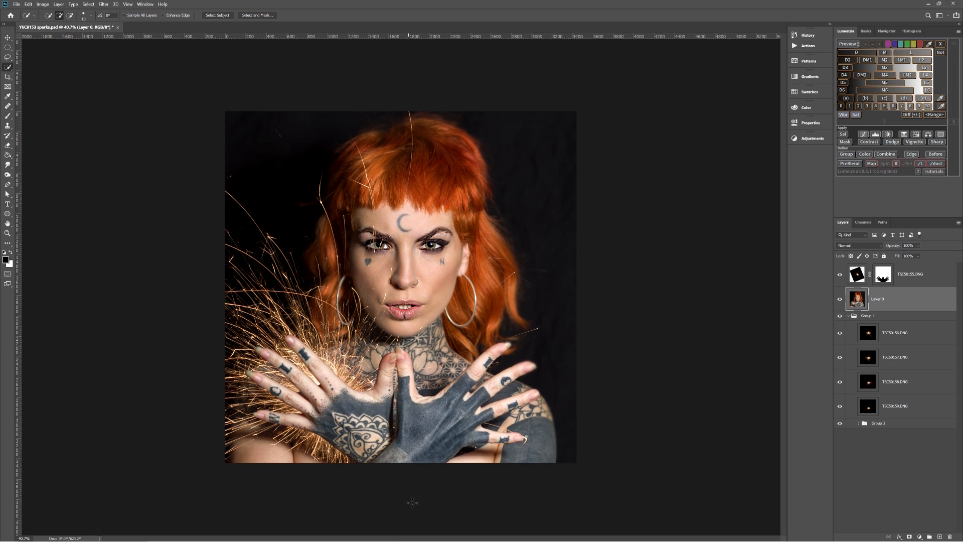
mouse_move(644, 310)
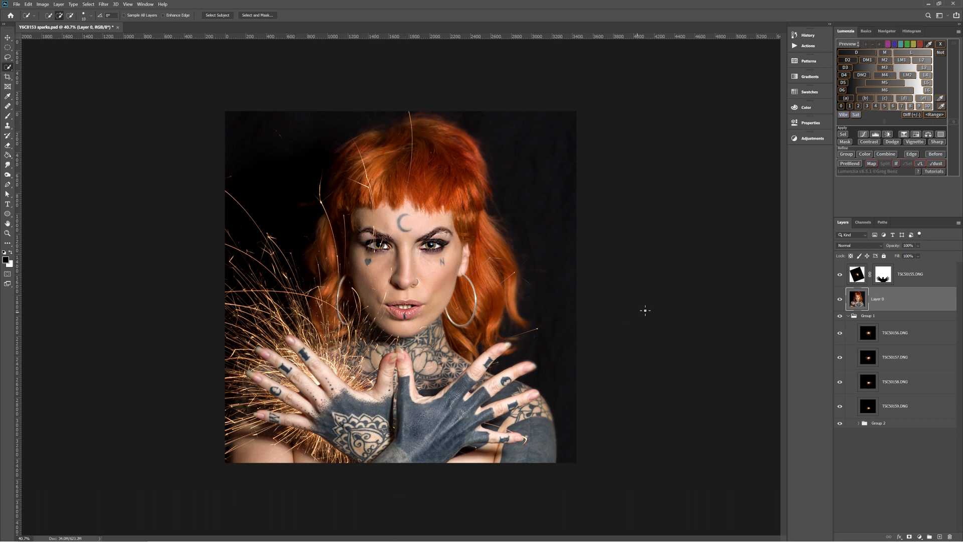
Select the TSC50155.DNG sparkler layer and unlink it from its hands mask.
click(909, 274)
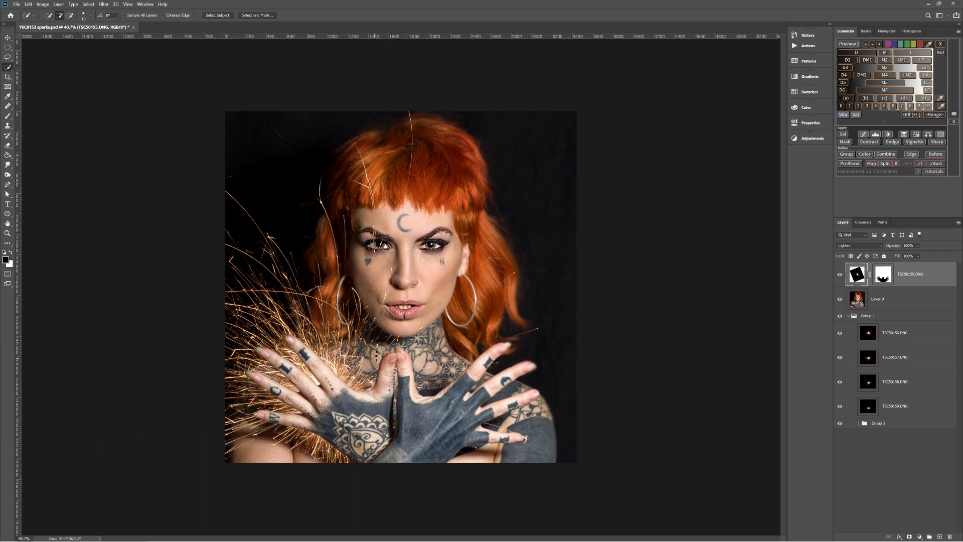
mouse_move(216, 149)
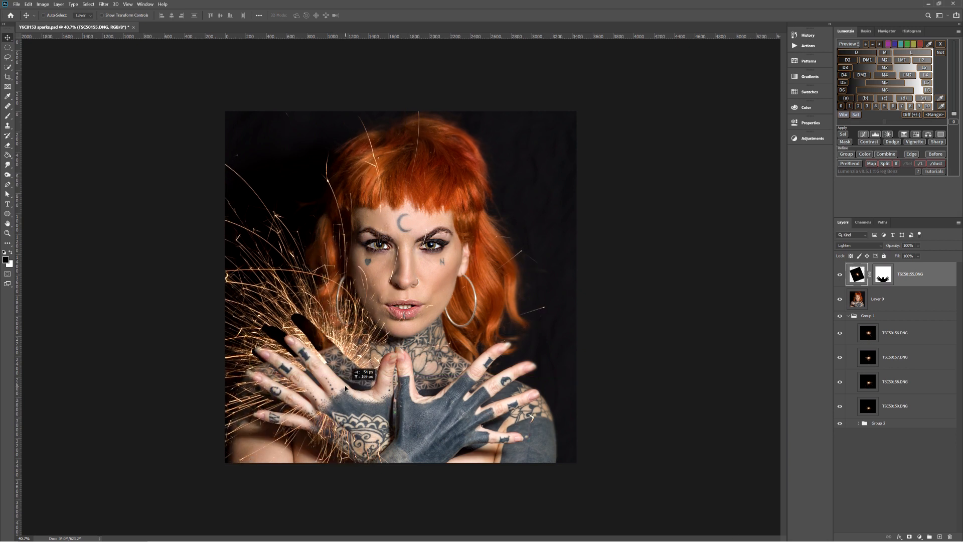
mouse_move(358, 417)
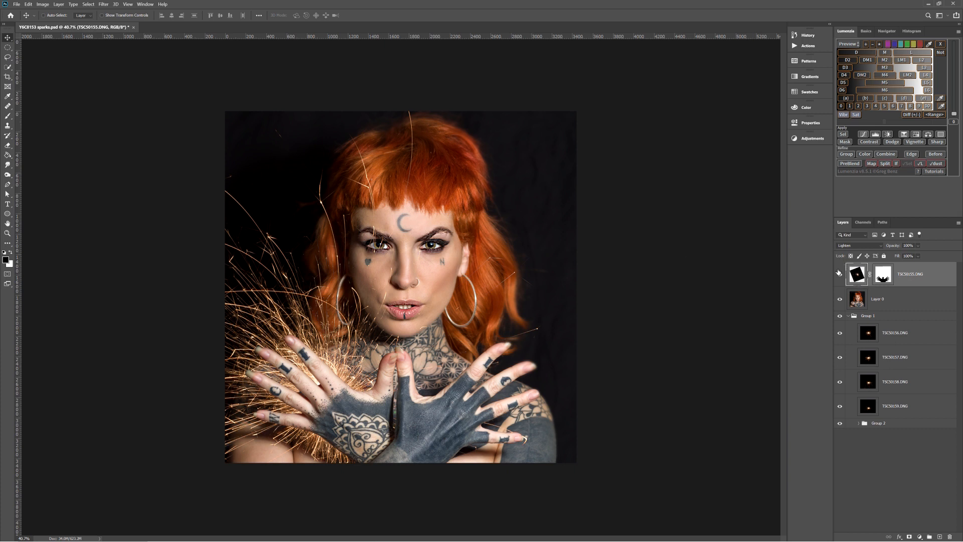
click(840, 274)
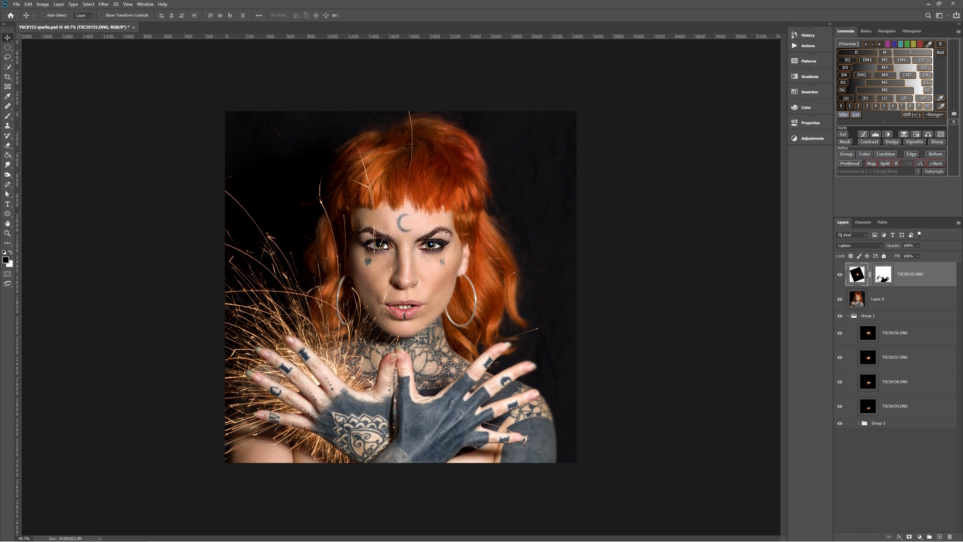
mouse_move(882, 274)
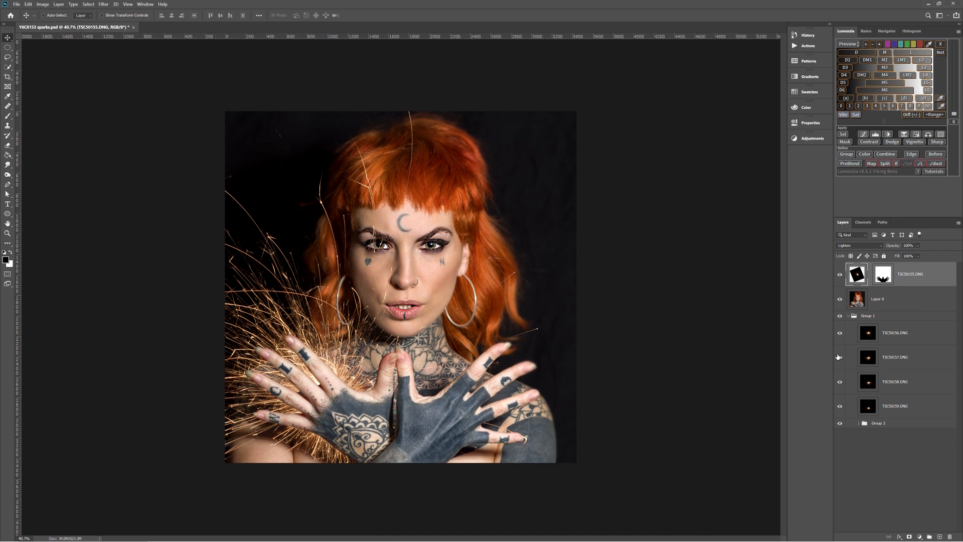
mouse_move(840, 357)
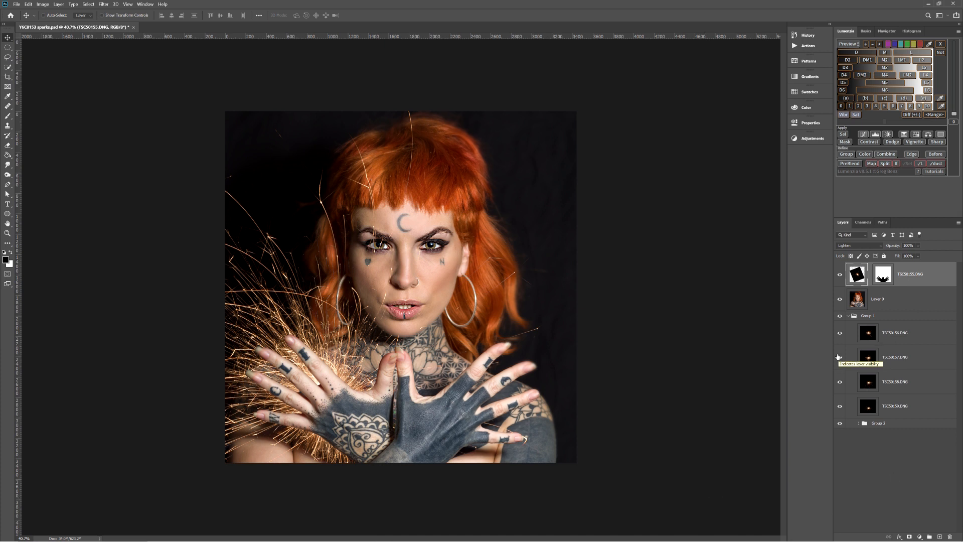
mouse_move(346, 398)
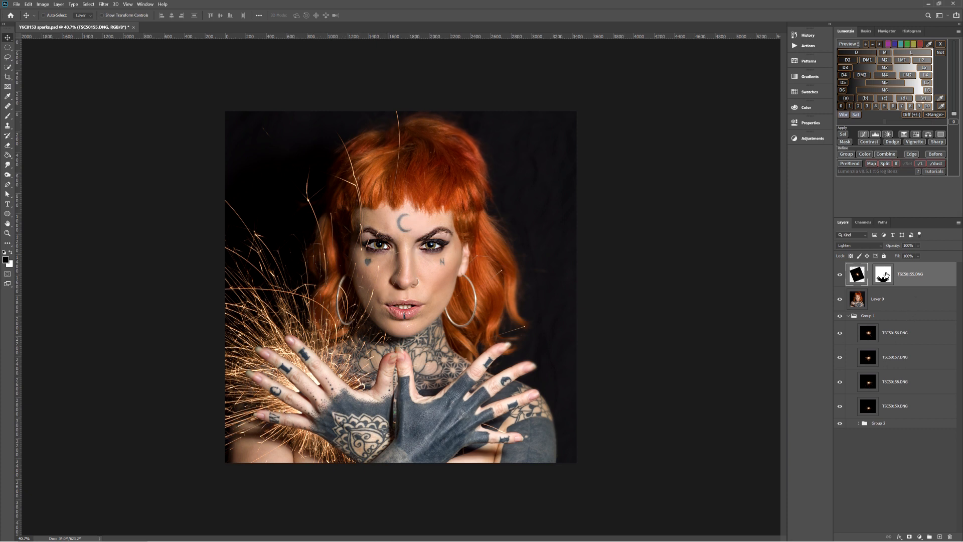
Target the TSC50155.DNG layer mask and shrink the brush with [ to paint out sparks.
click(883, 274)
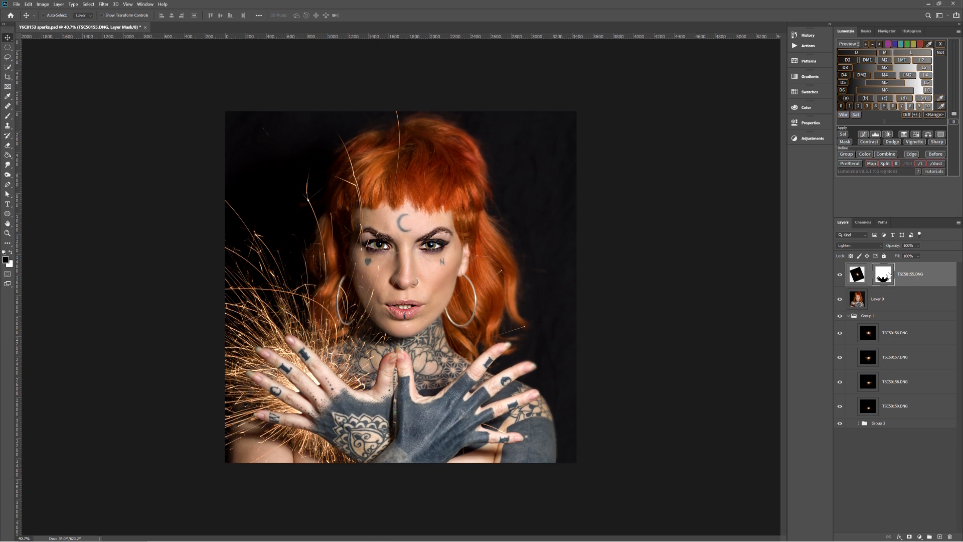
mouse_move(883, 276)
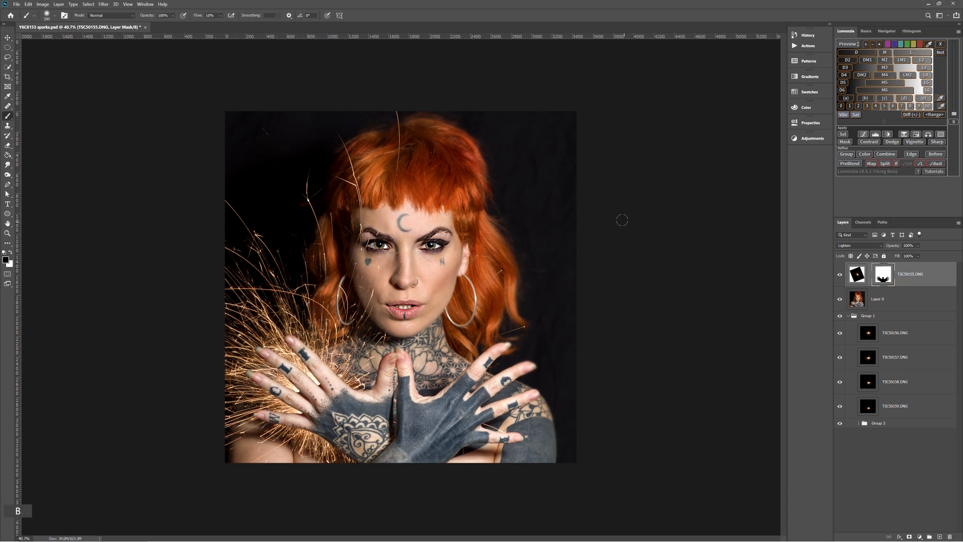
mouse_move(95, 250)
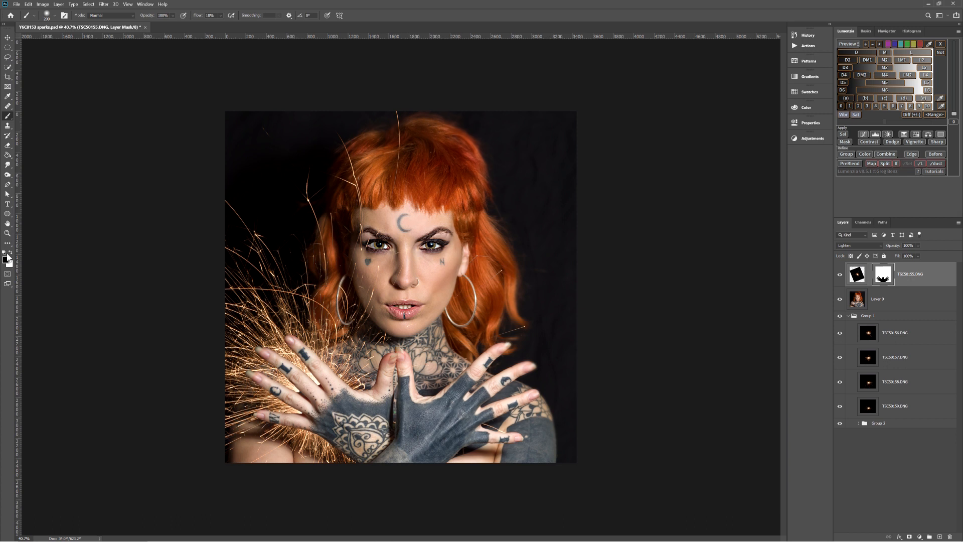
mouse_move(23, 283)
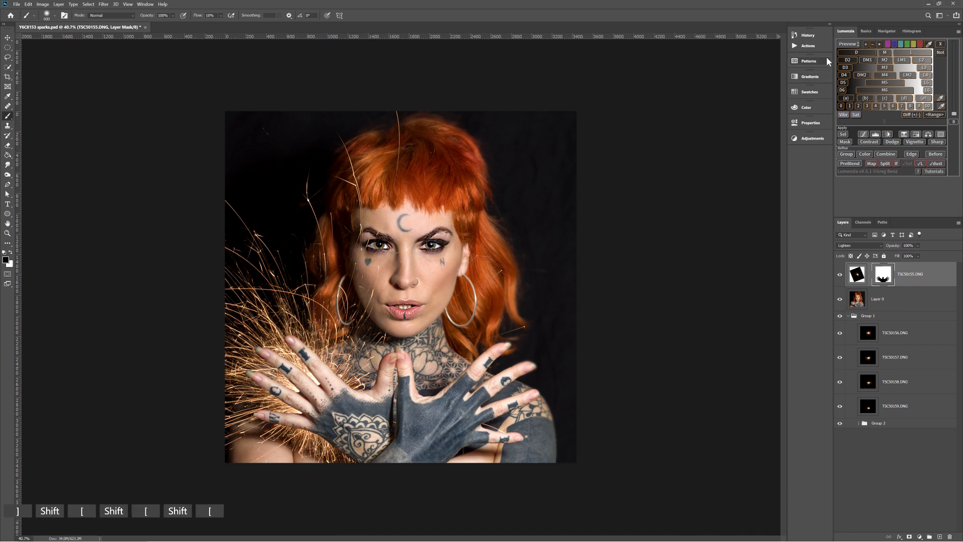
key([)
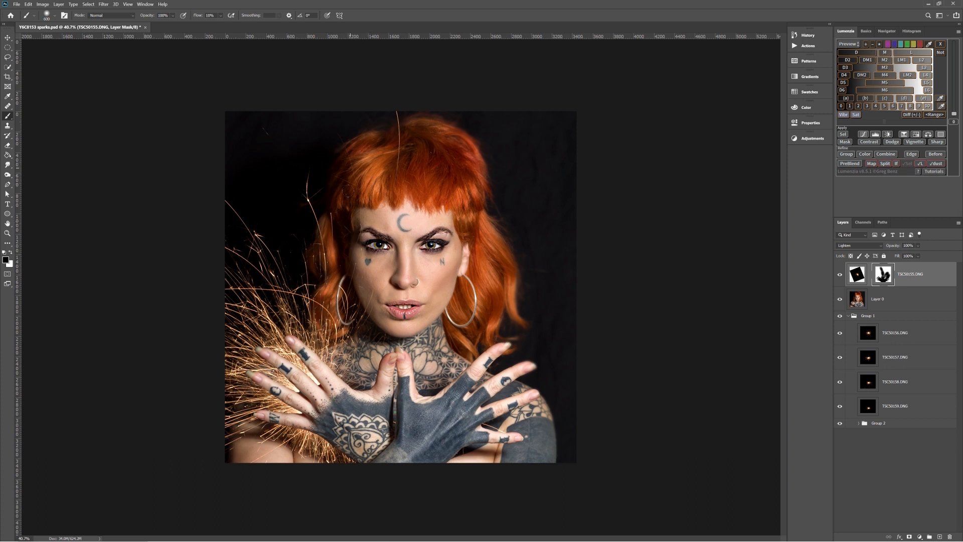
mouse_move(369, 65)
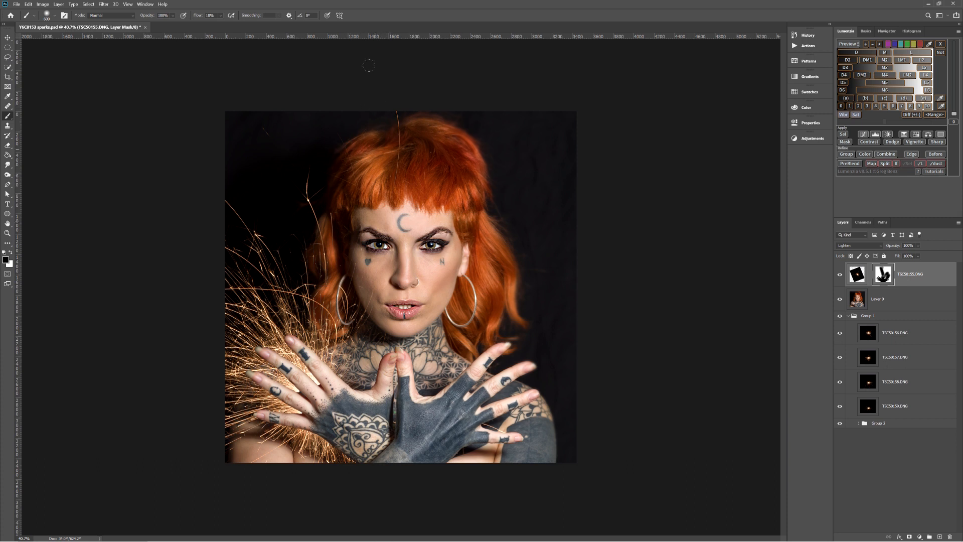
mouse_move(375, 82)
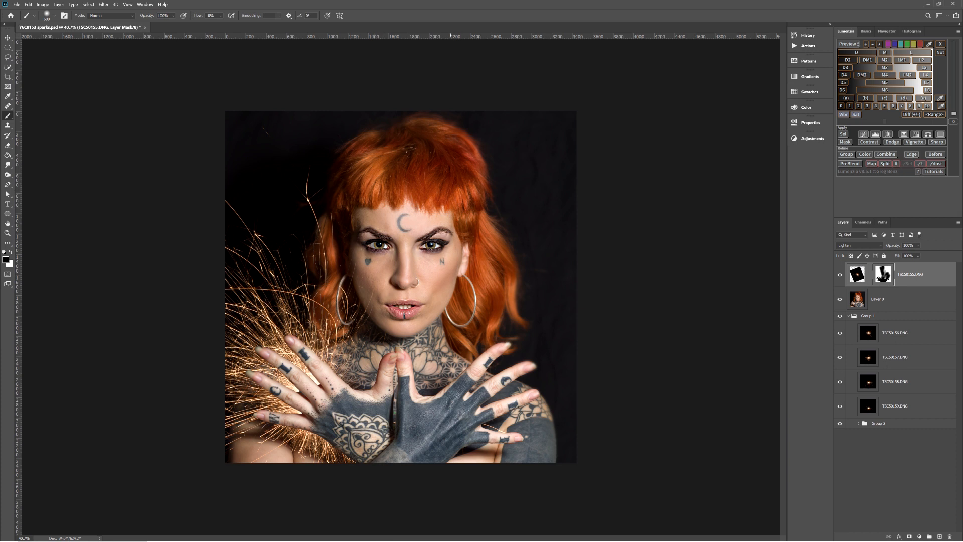
mouse_move(421, 517)
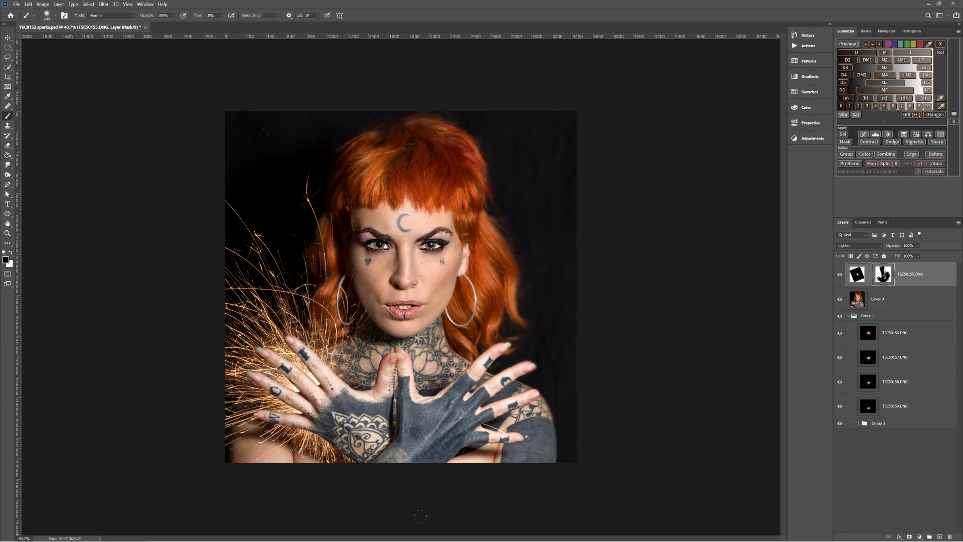